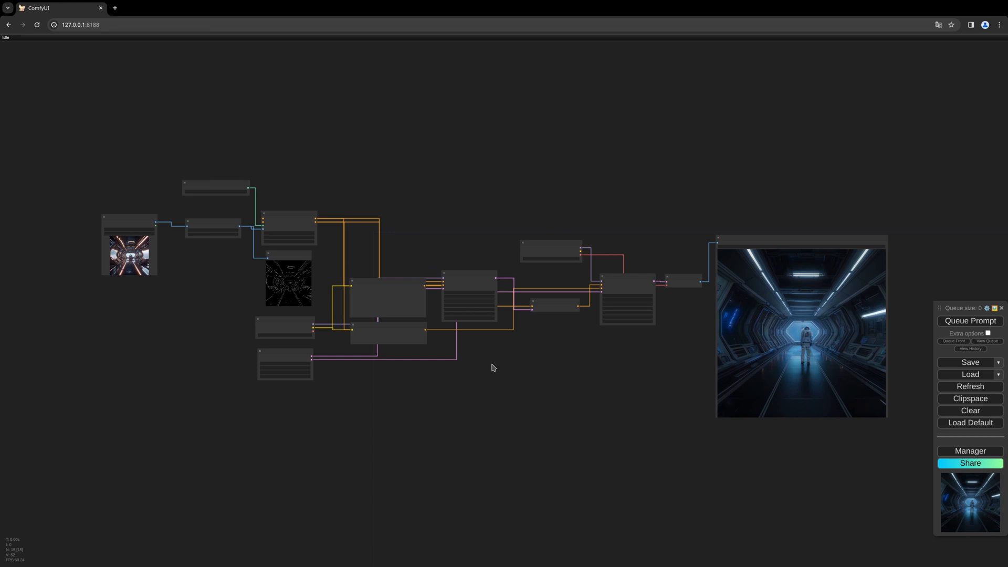
{"action": "mouse_move", "coordinate": [487, 366]}
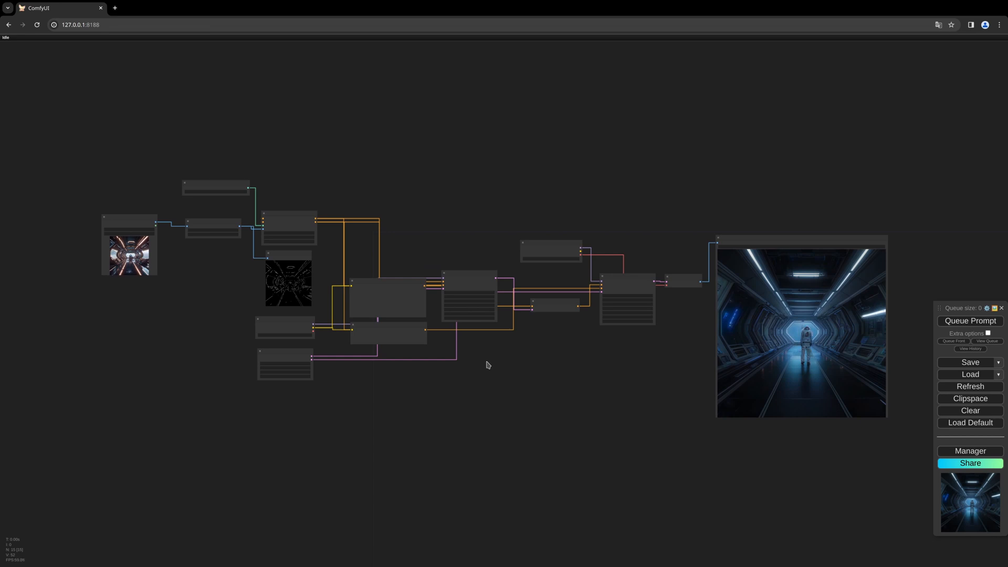
{"action": "mouse_move", "coordinate": [528, 373]}
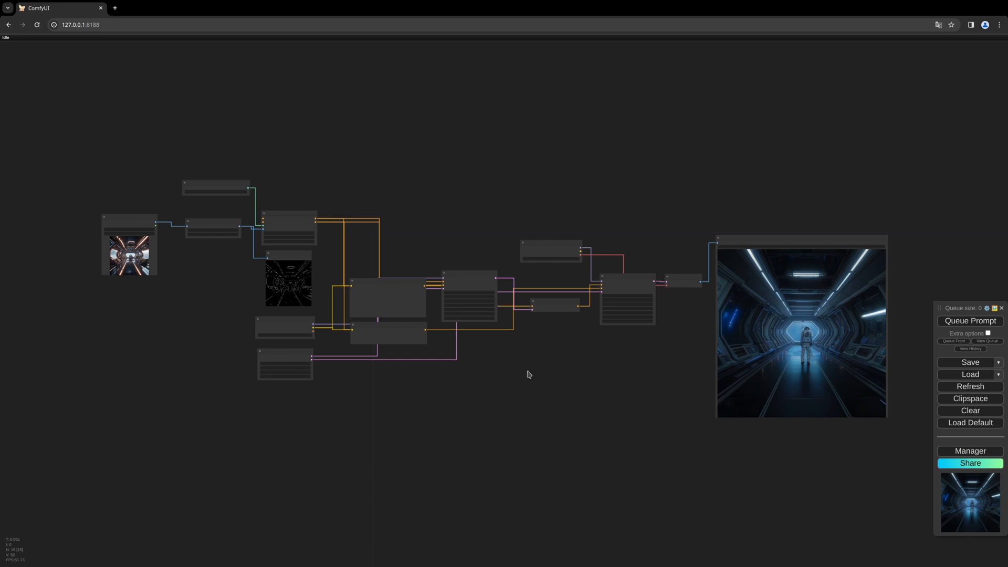
{"action": "mouse_move", "coordinate": [544, 361]}
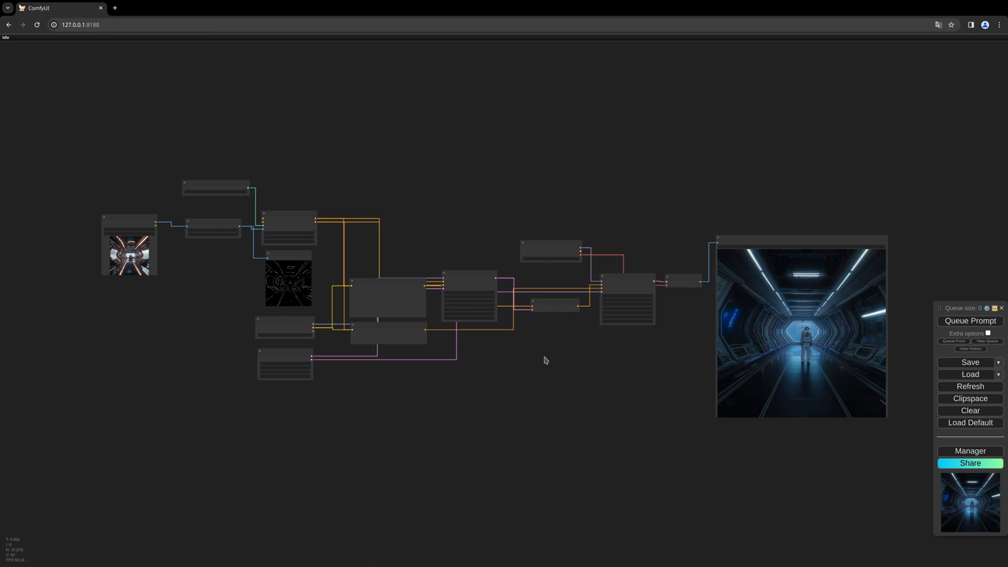
{"action": "mouse_move", "coordinate": [532, 377]}
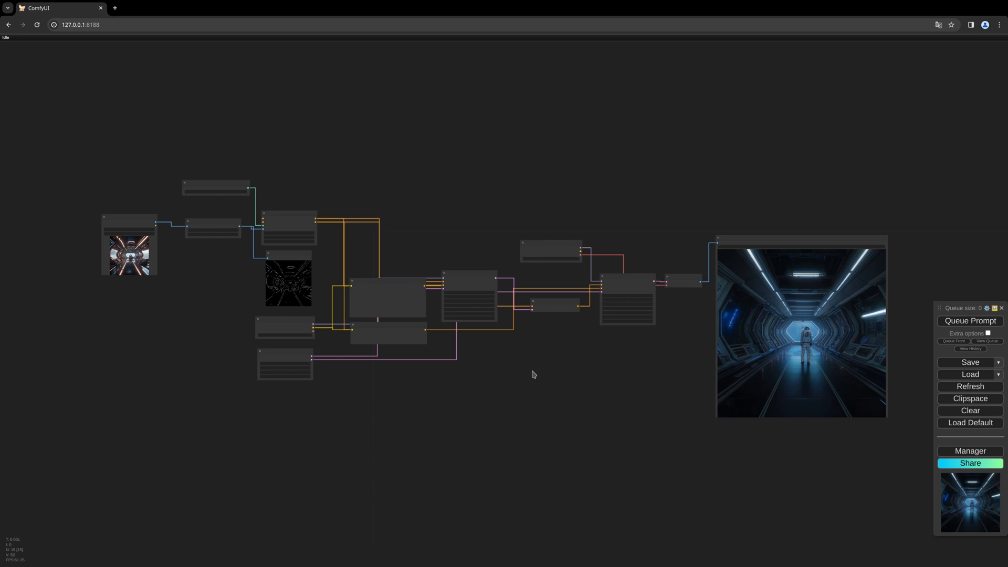
{"action": "mouse_move", "coordinate": [524, 370]}
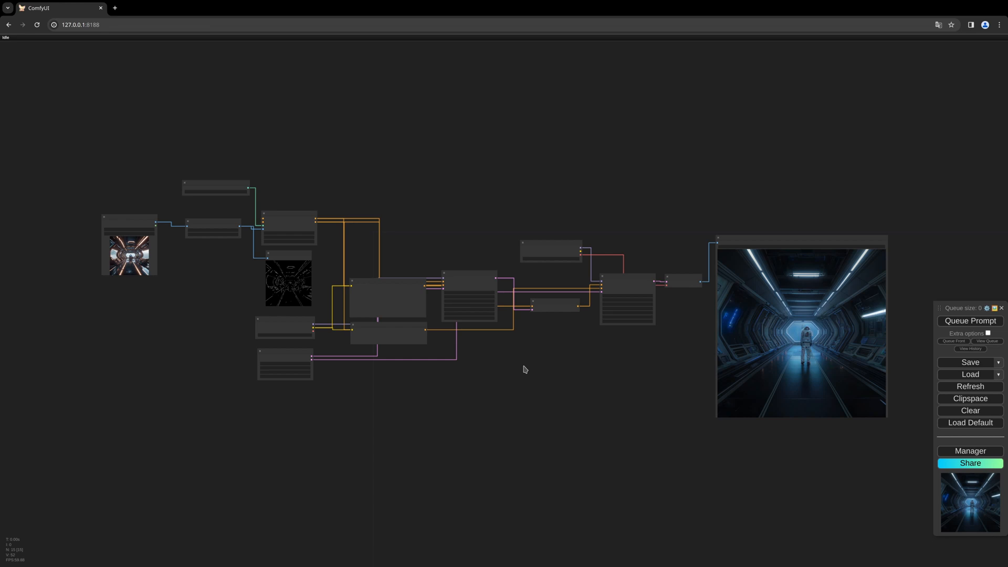
{"action": "mouse_move", "coordinate": [524, 367]}
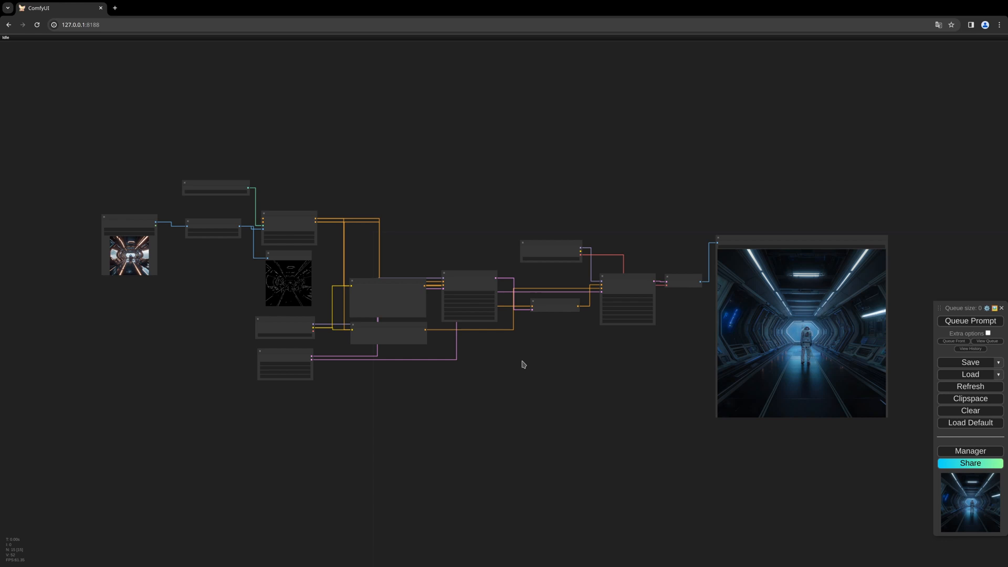
{"action": "mouse_move", "coordinate": [684, 351]}
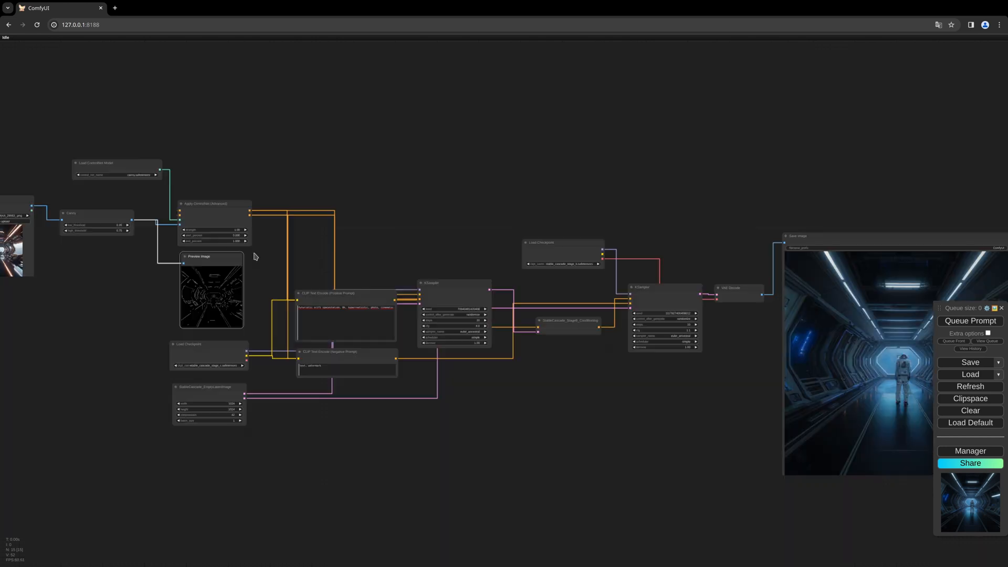
{"action": "mouse_move", "coordinate": [263, 264]}
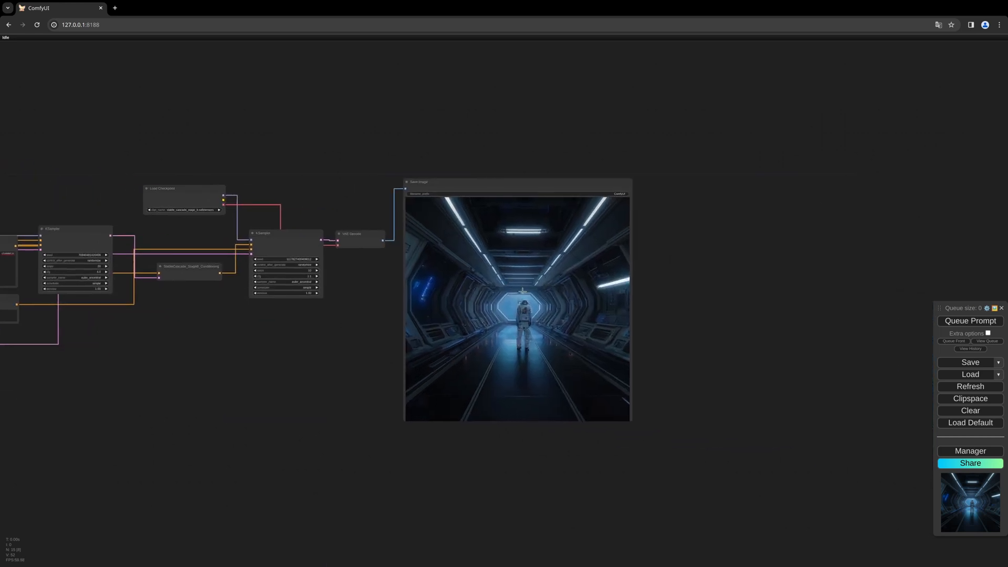
Scroll the view to bring the final Stage B, KSampler and Save Image area into focus.
{"action": "scroll", "scroll_direction": "up", "scroll_amount": 3}
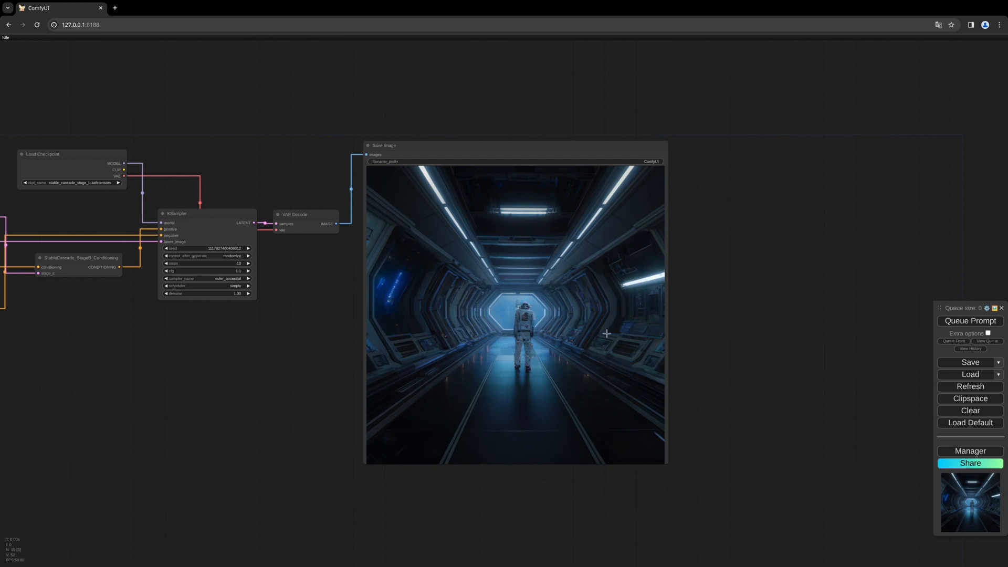
{"action": "mouse_move", "coordinate": [699, 366]}
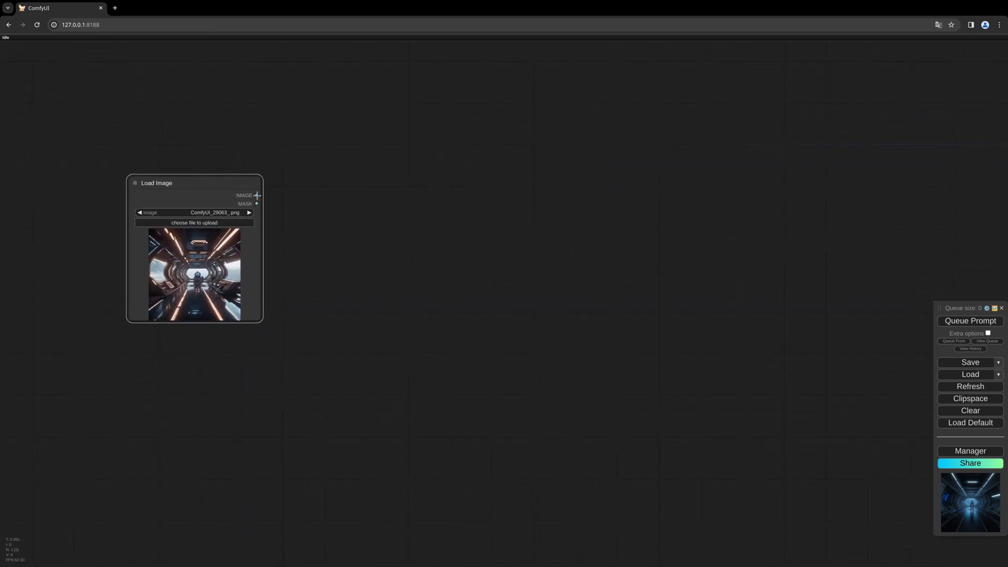
Attach a Canny node to the Load Image IMAGE output via a 'canny' search.
{"action": "left_click_drag", "start_coordinate": [257, 195], "coordinate": [340, 197]}
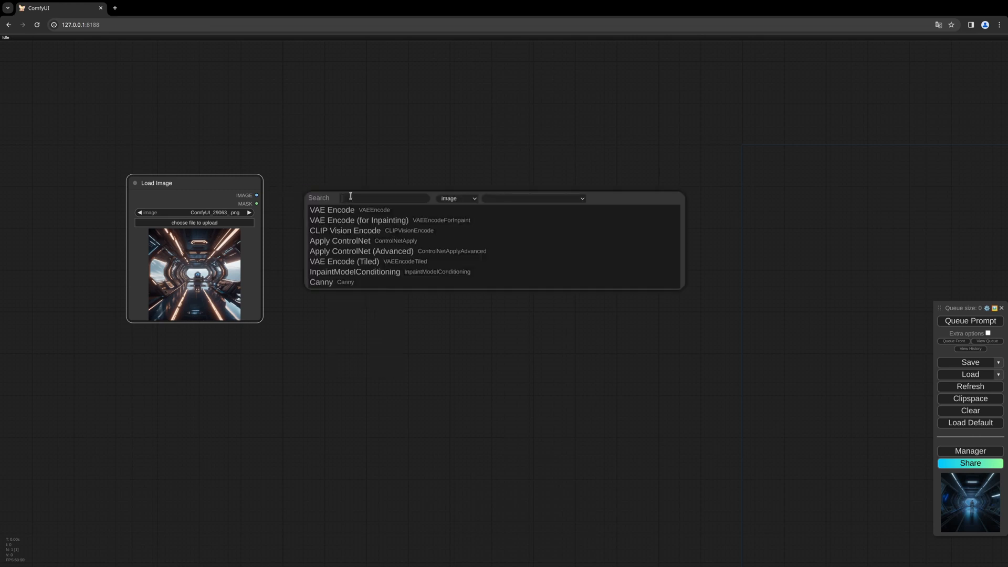
{"action": "type", "text": "canny"}
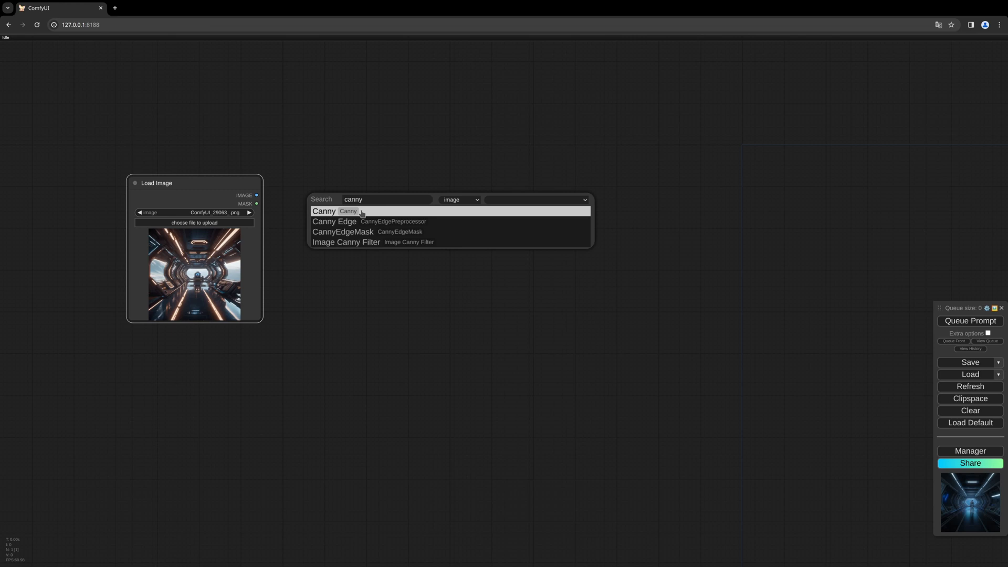
{"action": "left_click", "coordinate": [324, 211]}
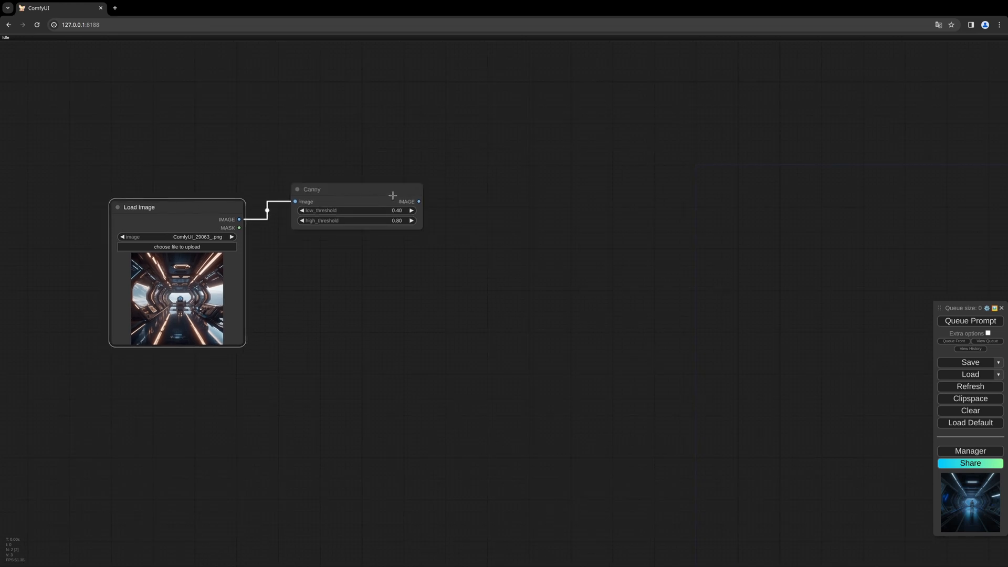
Connect the Canny output to a new Apply ControlNet (Advanced) node.
{"action": "left_click", "coordinate": [419, 201]}
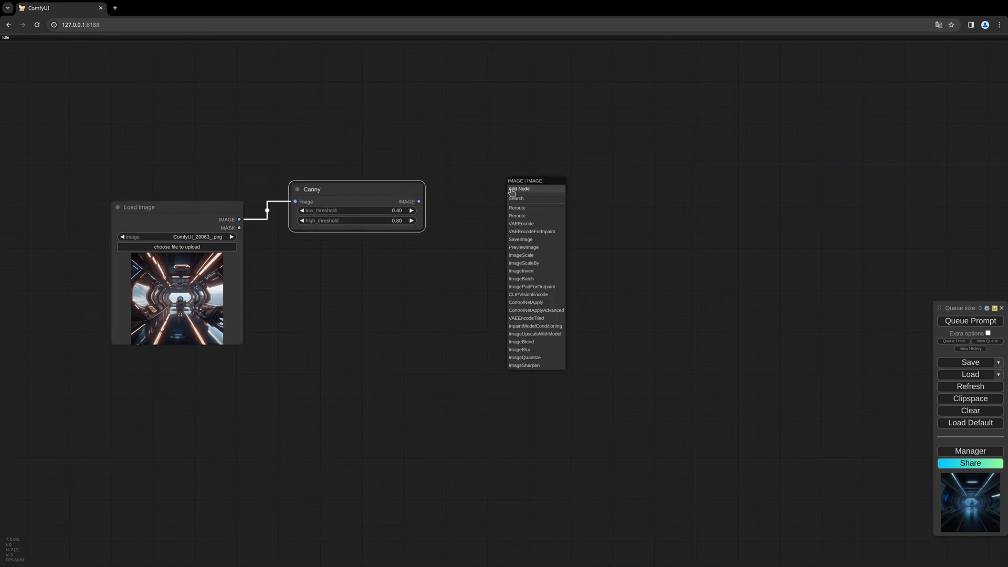
{"action": "mouse_move", "coordinate": [519, 189]}
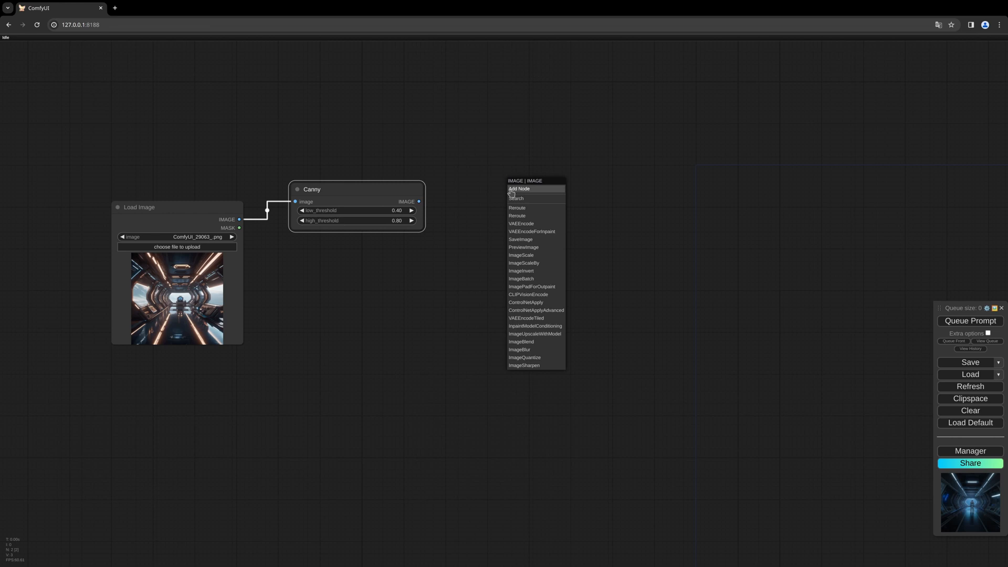
{"action": "mouse_move", "coordinate": [517, 198]}
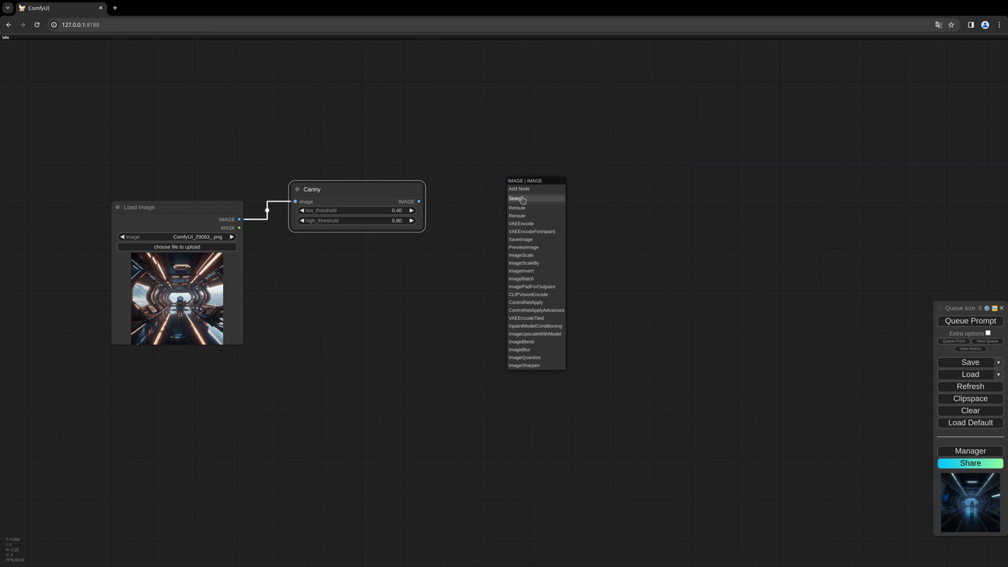
{"action": "left_click", "coordinate": [517, 199]}
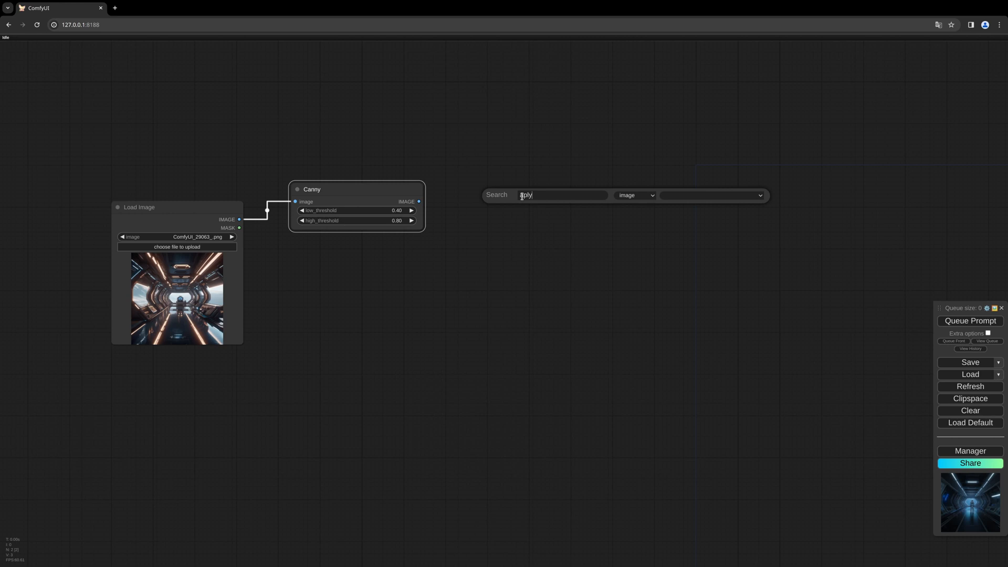
{"action": "type", "text": "apply"}
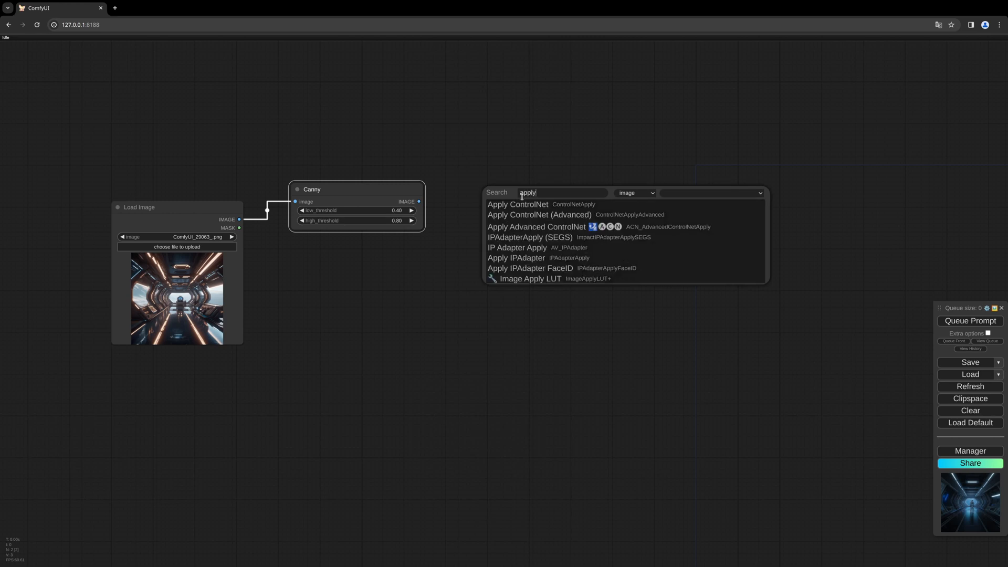
{"action": "left_click", "coordinate": [541, 215]}
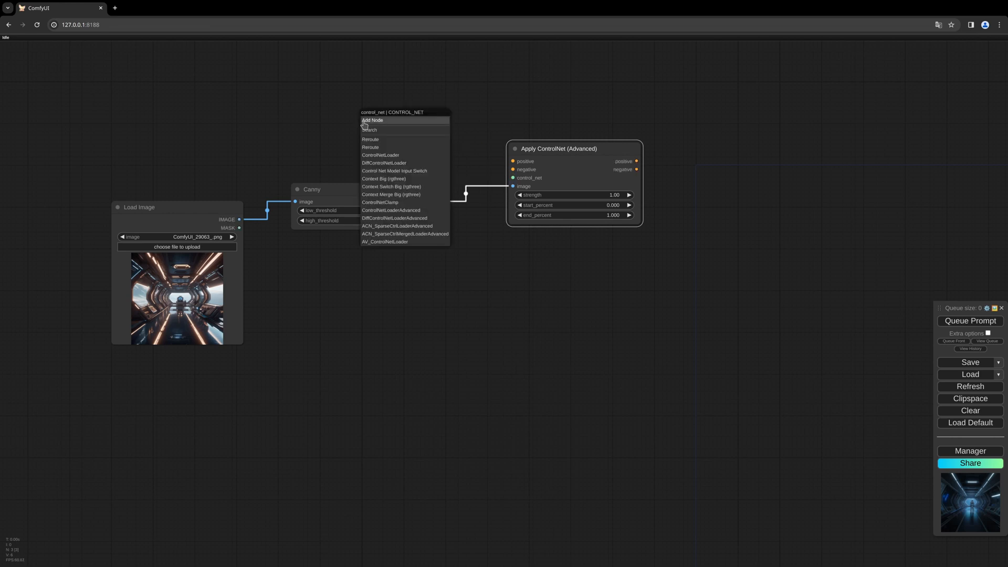
{"action": "mouse_move", "coordinate": [370, 130]}
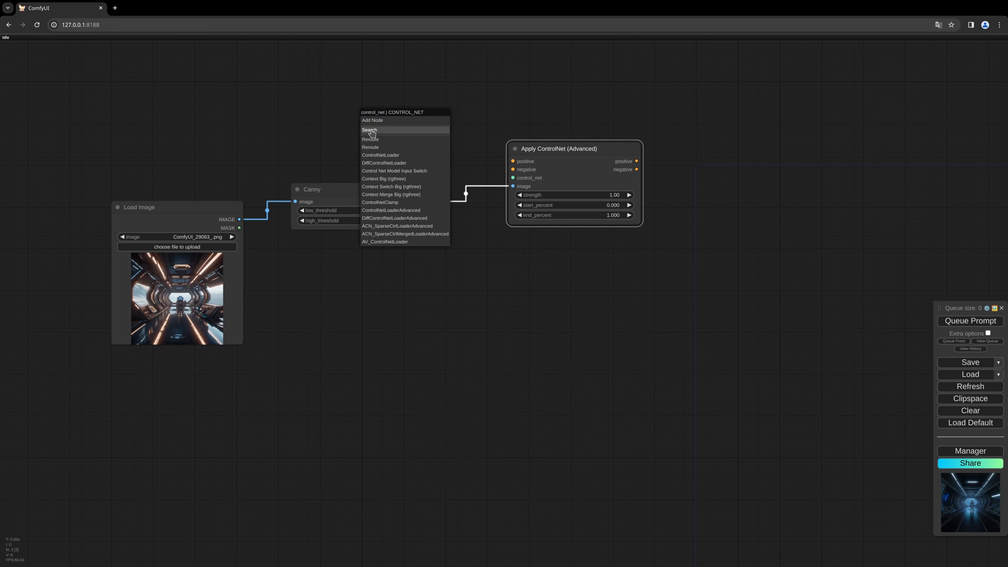
Add a Load ControlNet Model node for the control input and move it above Canny.
{"action": "left_click", "coordinate": [380, 155]}
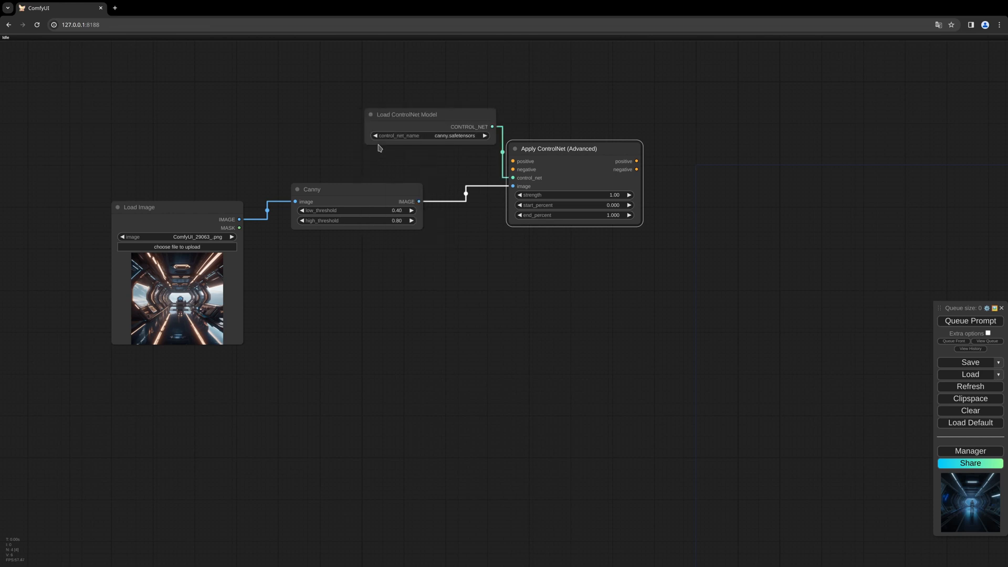
{"action": "left_click_drag", "start_coordinate": [430, 115], "coordinate": [352, 115]}
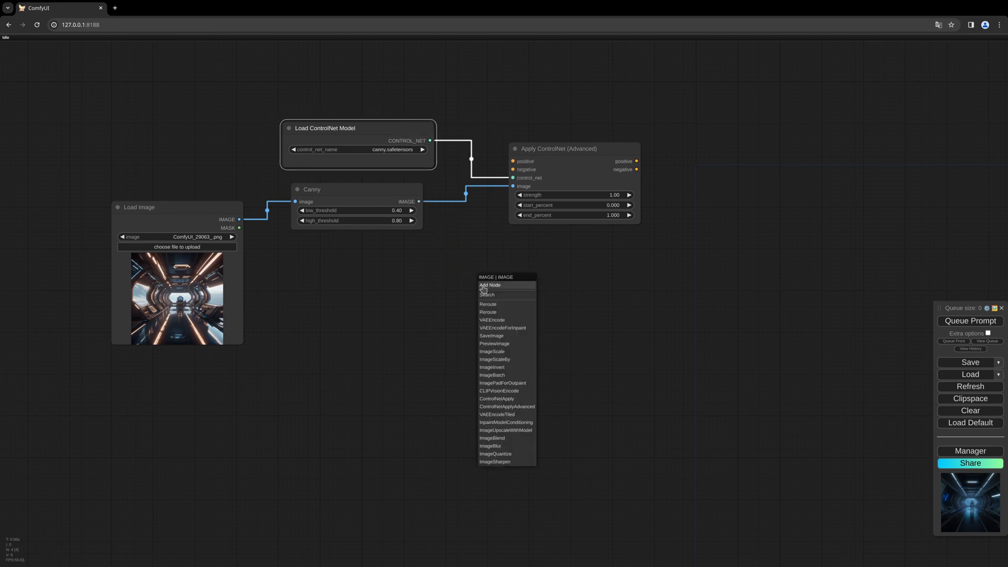
Attach a Preview Image to the Canny output and queue the workflow to show edges.
{"action": "left_click", "coordinate": [488, 294]}
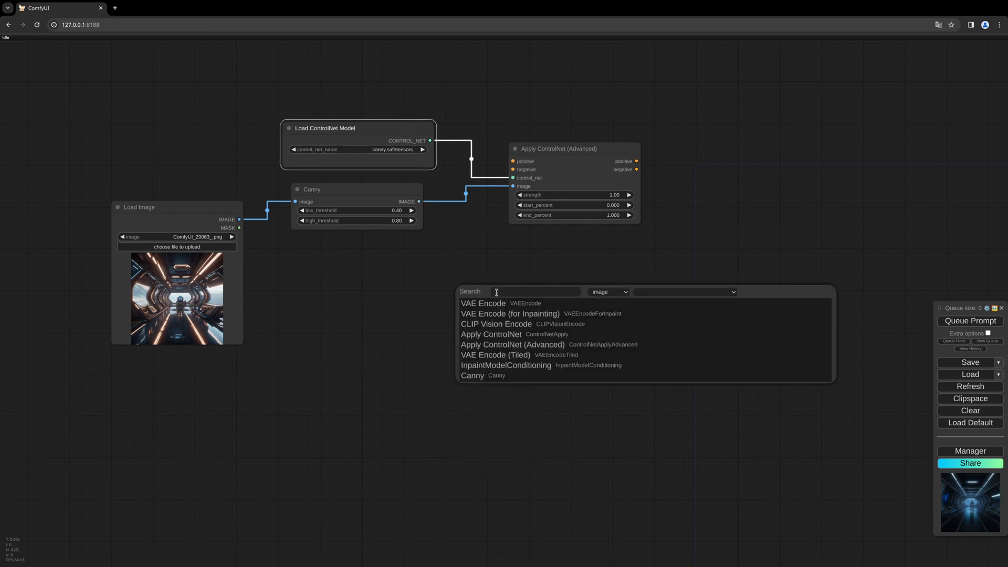
{"action": "type", "text": "previe"}
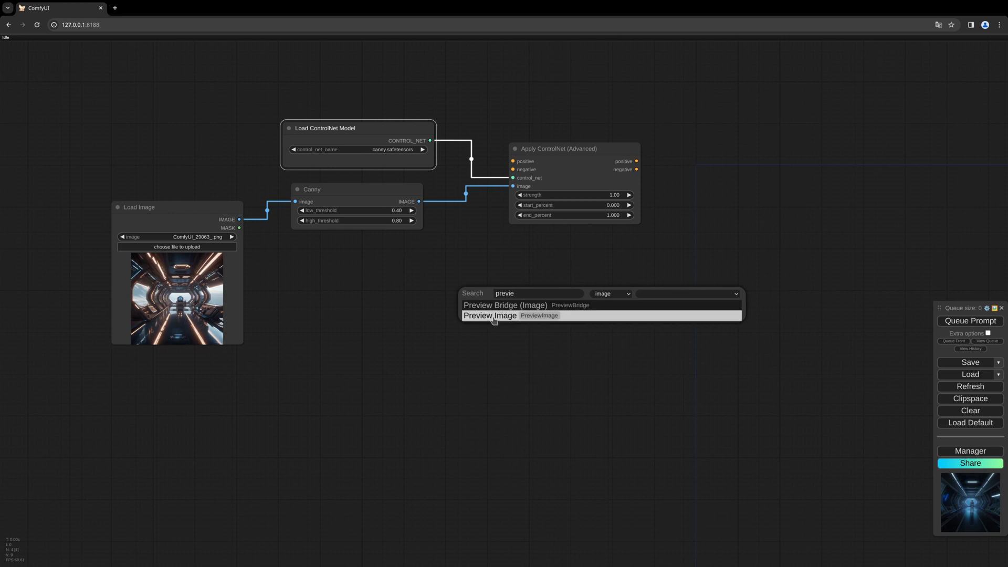
{"action": "left_click", "coordinate": [489, 315]}
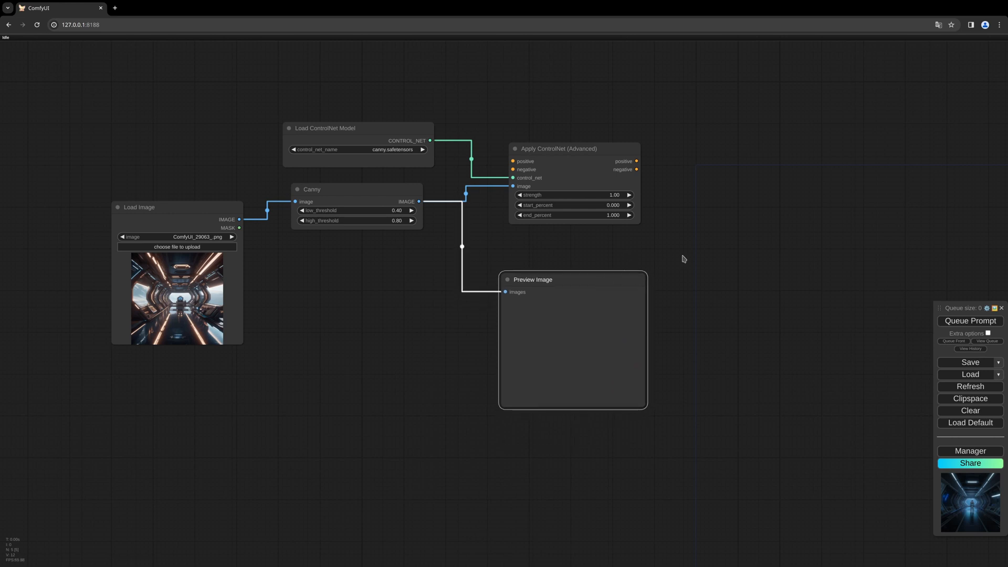
{"action": "left_click", "coordinate": [970, 321]}
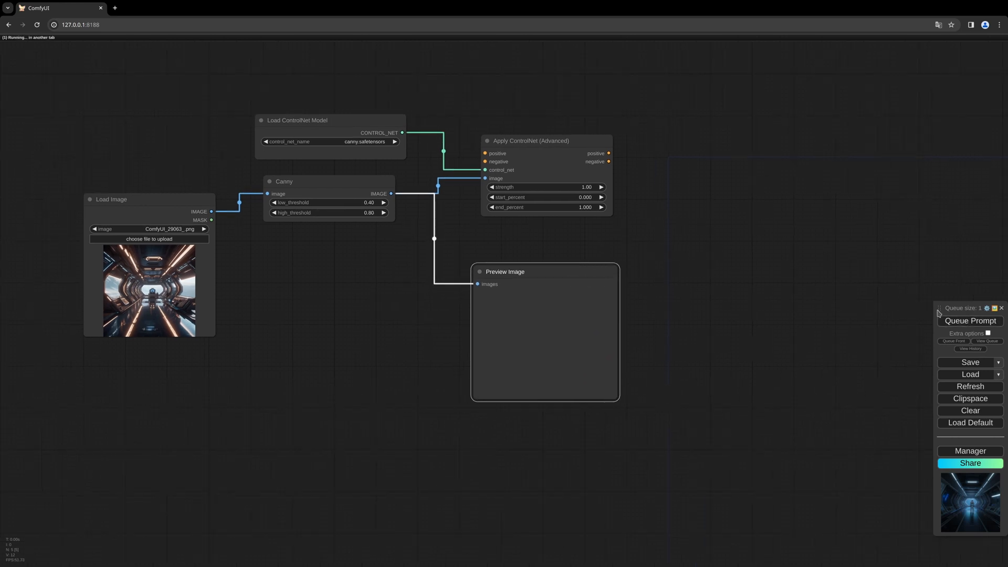
{"action": "left_click", "coordinate": [970, 320]}
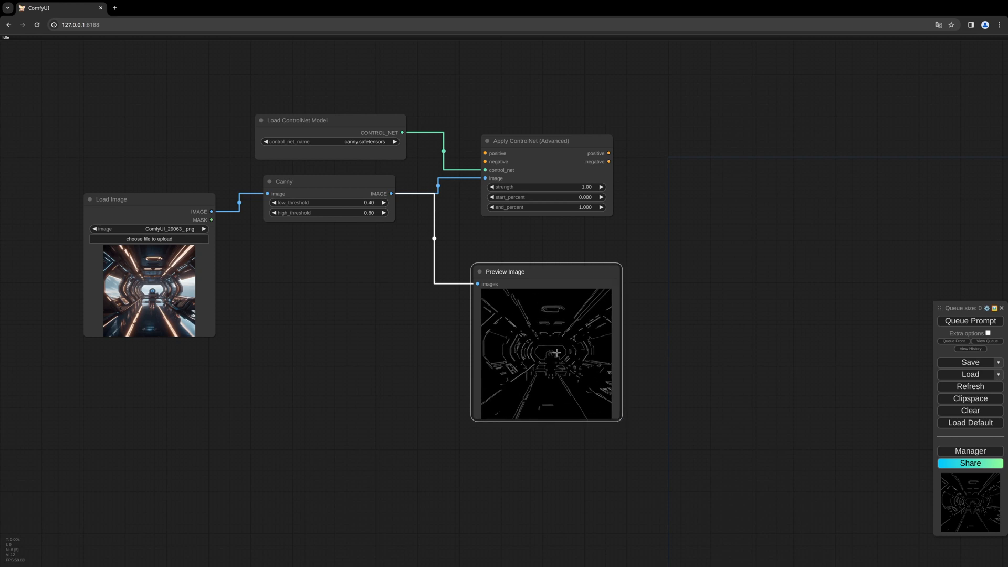
{"action": "mouse_move", "coordinate": [543, 278]}
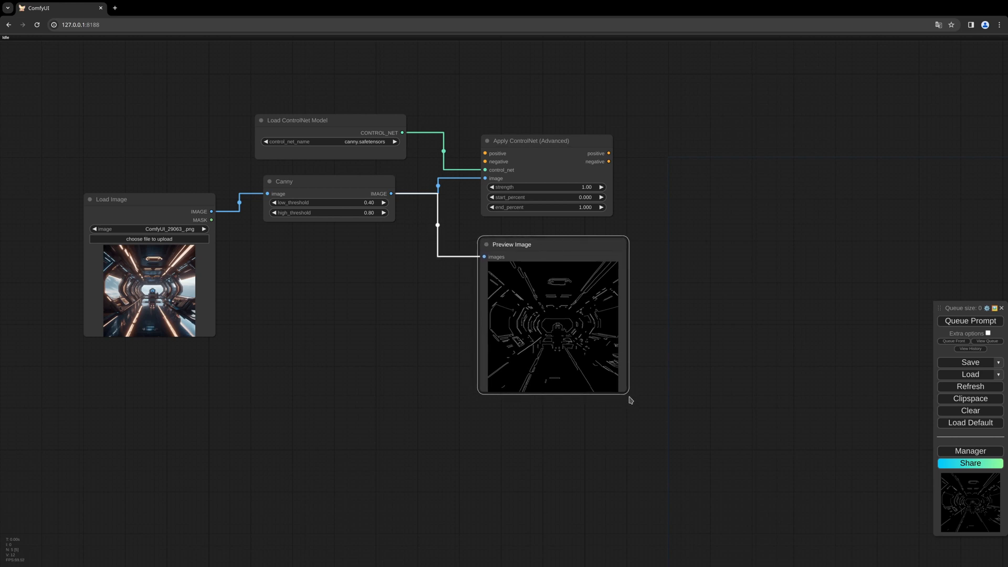
{"action": "mouse_move", "coordinate": [314, 184]}
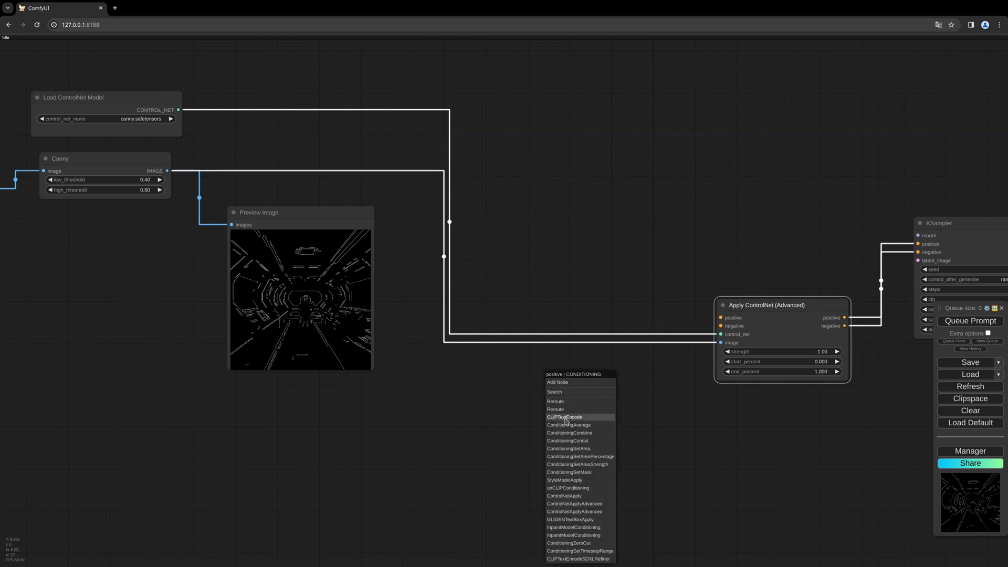
Add positive and negative CLIP Text Encode nodes; positive reads 'futuristic scifi spacestation, 8k, hyperrealistic, photo, cinematic'.
{"action": "left_click", "coordinate": [564, 417]}
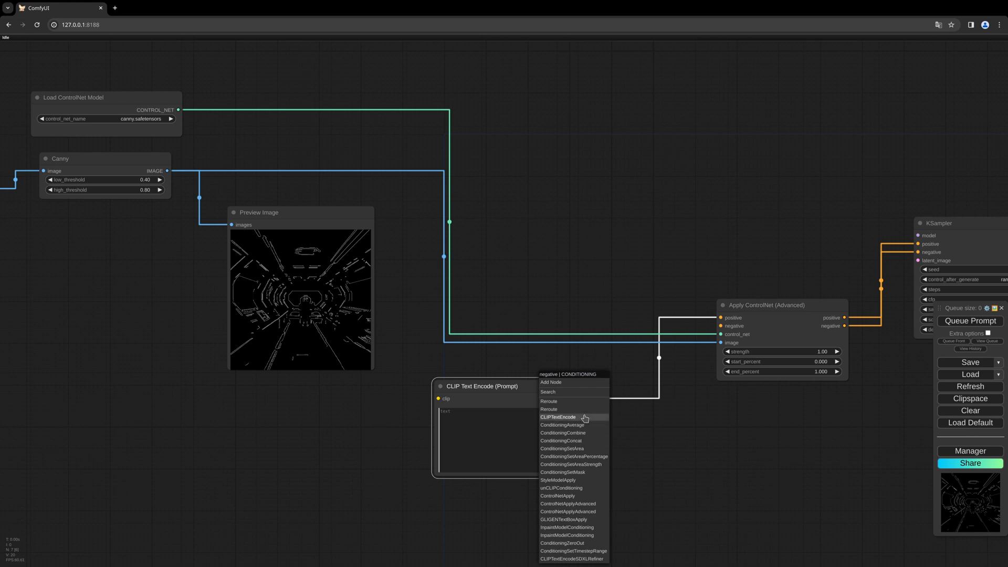
{"action": "left_click", "coordinate": [558, 417]}
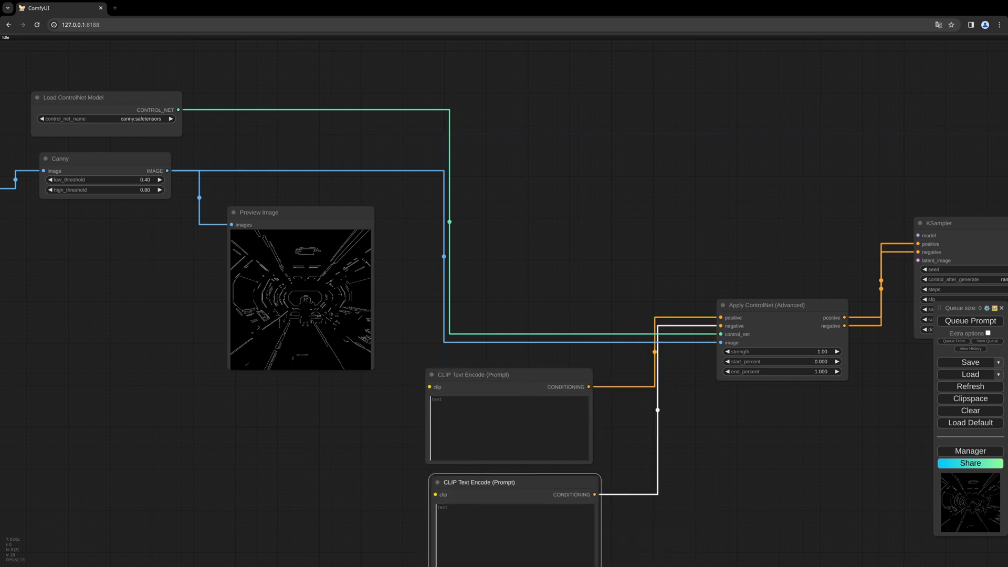
{"action": "type", "text": "futuristic scifi spacestation, 8k, hyperrealistic, photo, cinematic"}
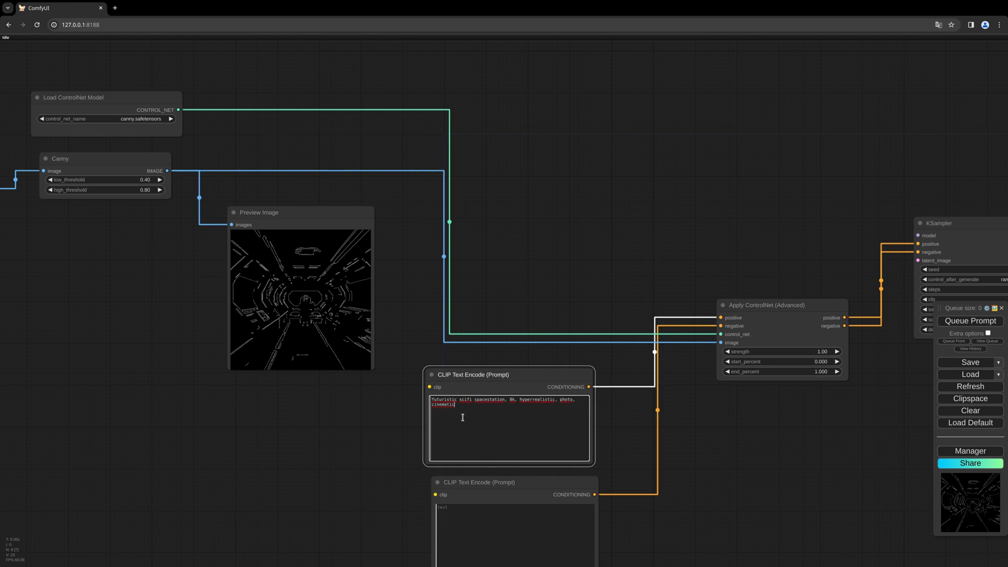
{"action": "mouse_move", "coordinate": [649, 439]}
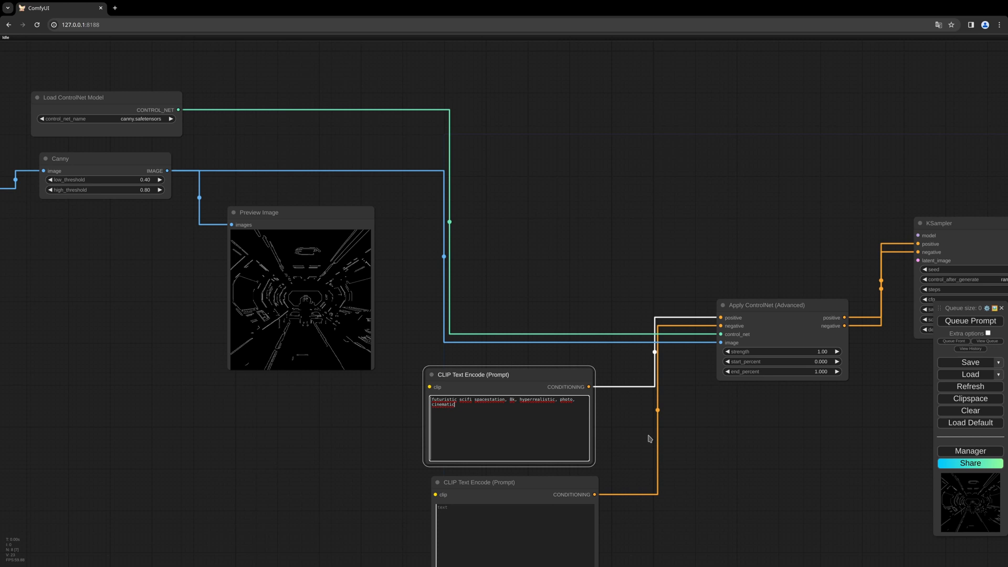
{"action": "mouse_move", "coordinate": [641, 297]}
{"action": "type", "text": "sim"}
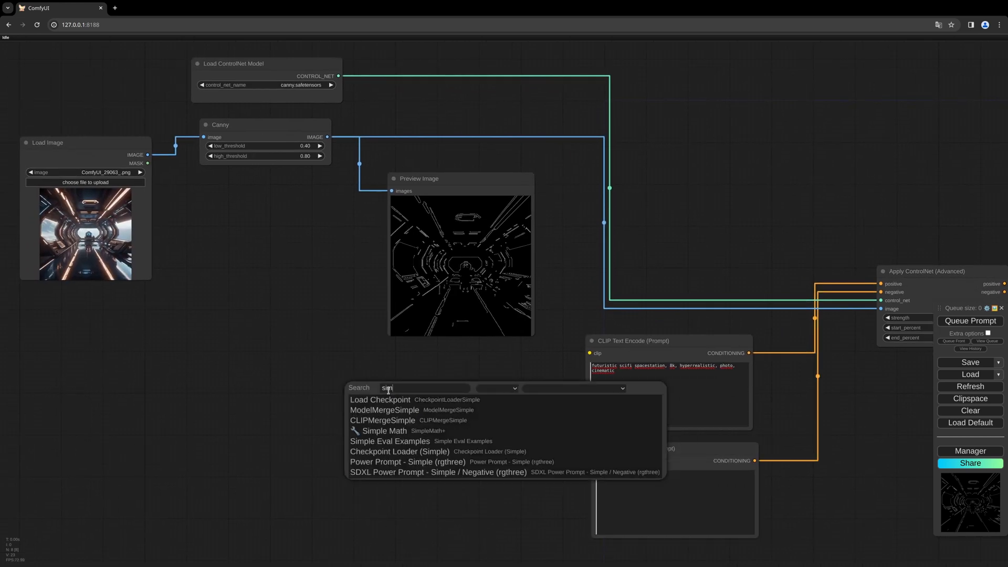
Add a Load Checkpoint node and select stable_cascade_stage_c.safetensors.
{"action": "left_click", "coordinate": [380, 399]}
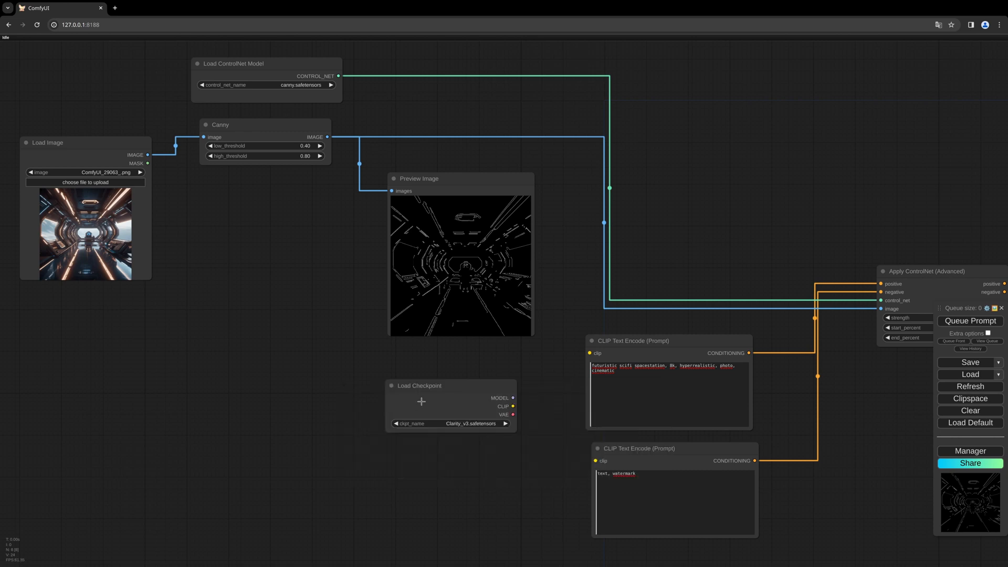
{"action": "left_click", "coordinate": [450, 405]}
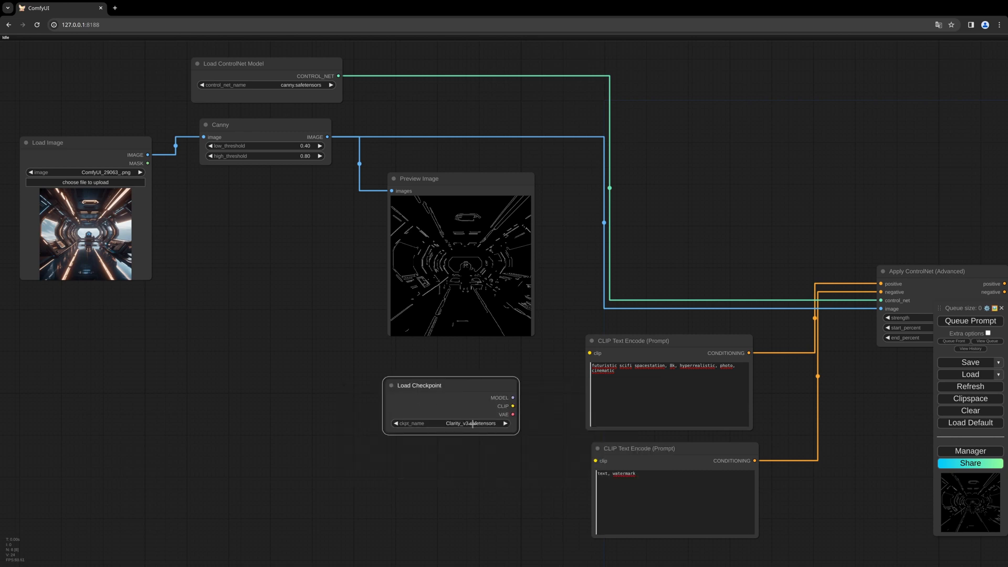
{"action": "left_click", "coordinate": [450, 423]}
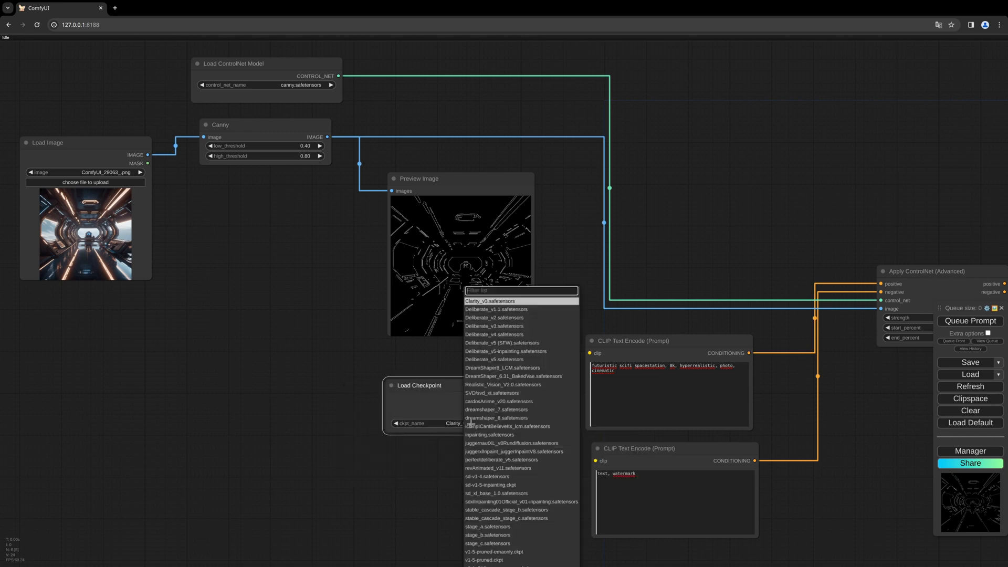
{"action": "mouse_move", "coordinate": [488, 535]}
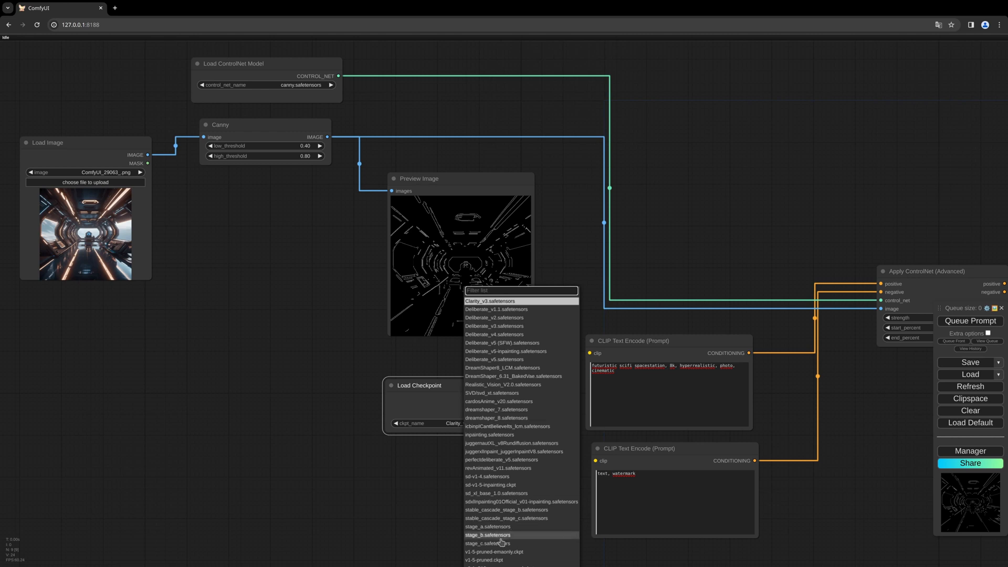
{"action": "mouse_move", "coordinate": [507, 518]}
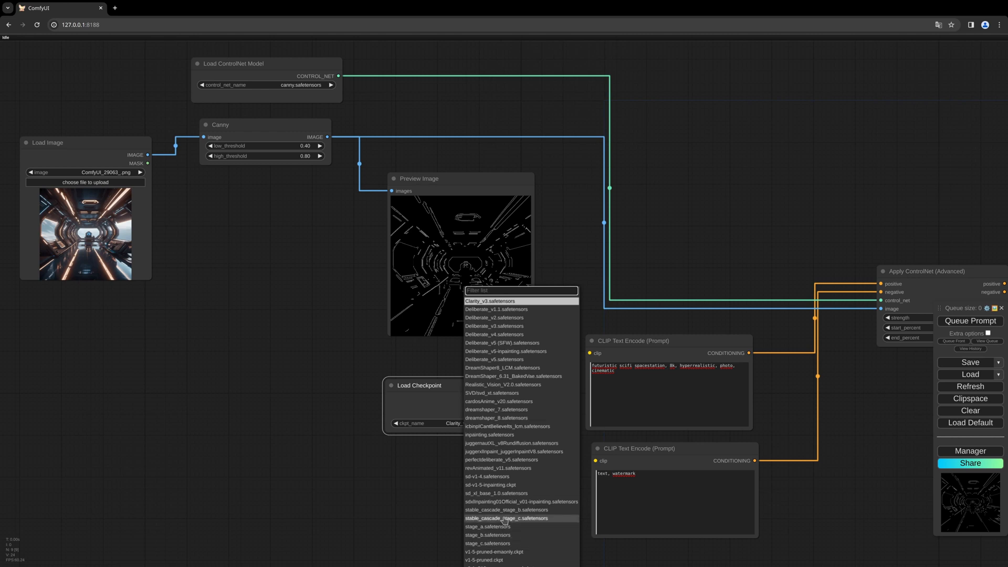
{"action": "left_click", "coordinate": [505, 519]}
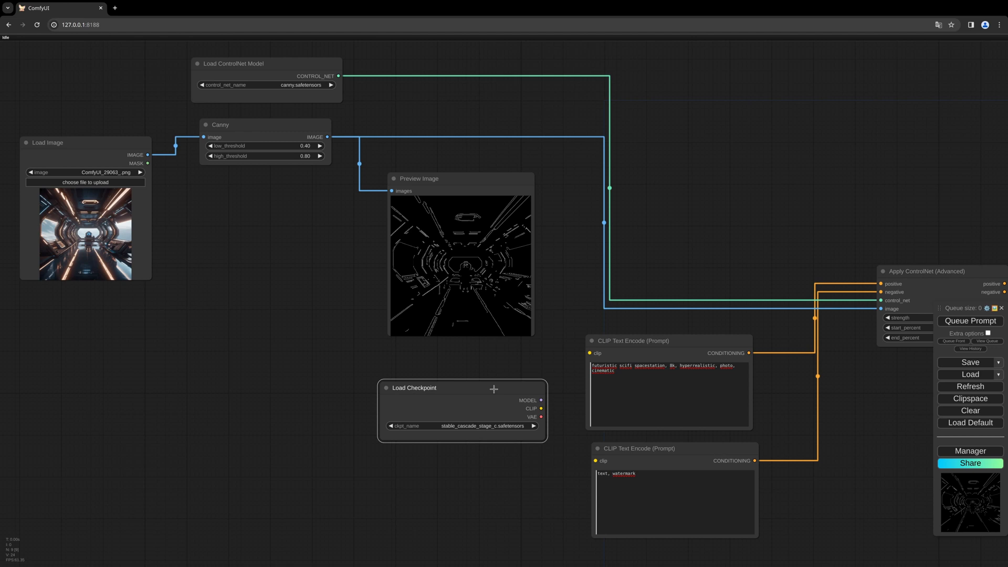
{"action": "mouse_move", "coordinate": [493, 395]}
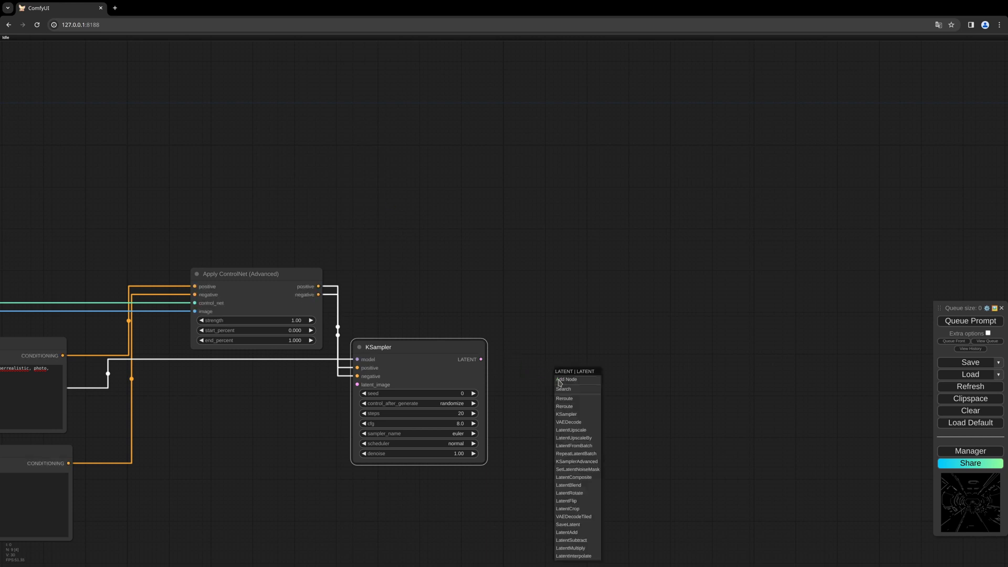
Attach a StableCascade_StageB_Conditioning node to the KSampler's LATENT output via a 'cascade' search.
{"action": "left_click", "coordinate": [564, 389]}
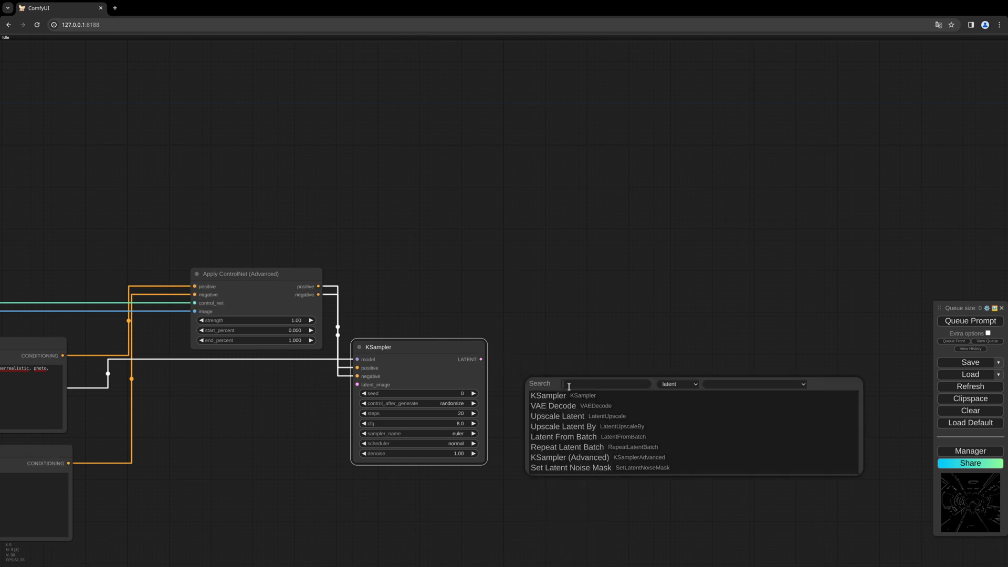
{"action": "type", "text": "cascade"}
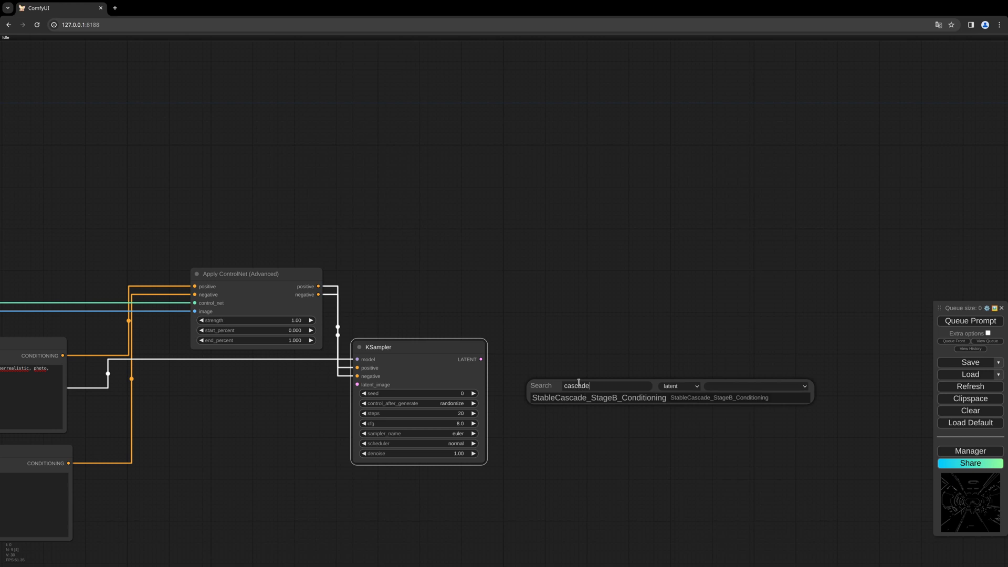
{"action": "left_click", "coordinate": [598, 398]}
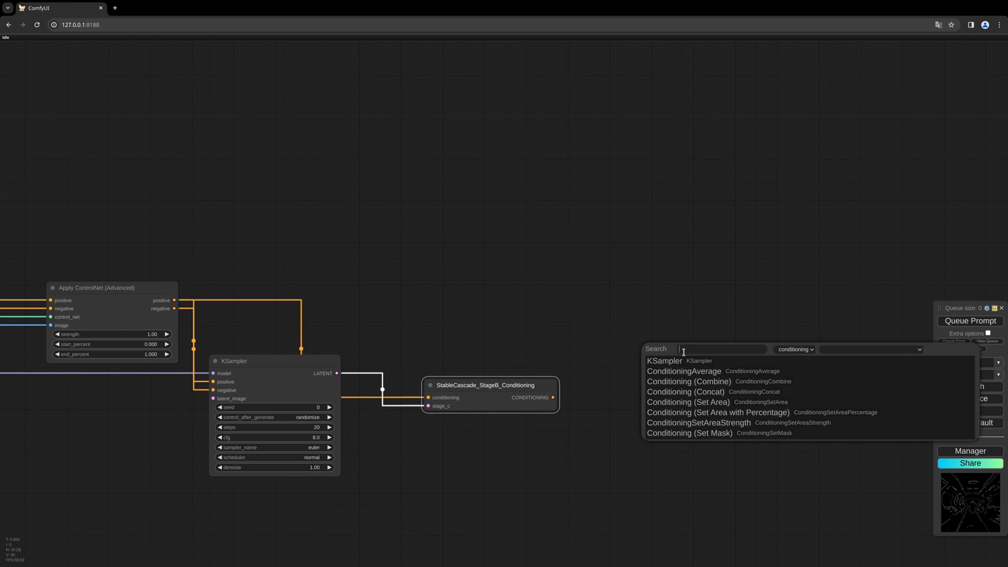
Add a second KSampler and a Load Checkpoint set to stable_cascade_stage_b, wired together.
{"action": "left_click", "coordinate": [665, 361]}
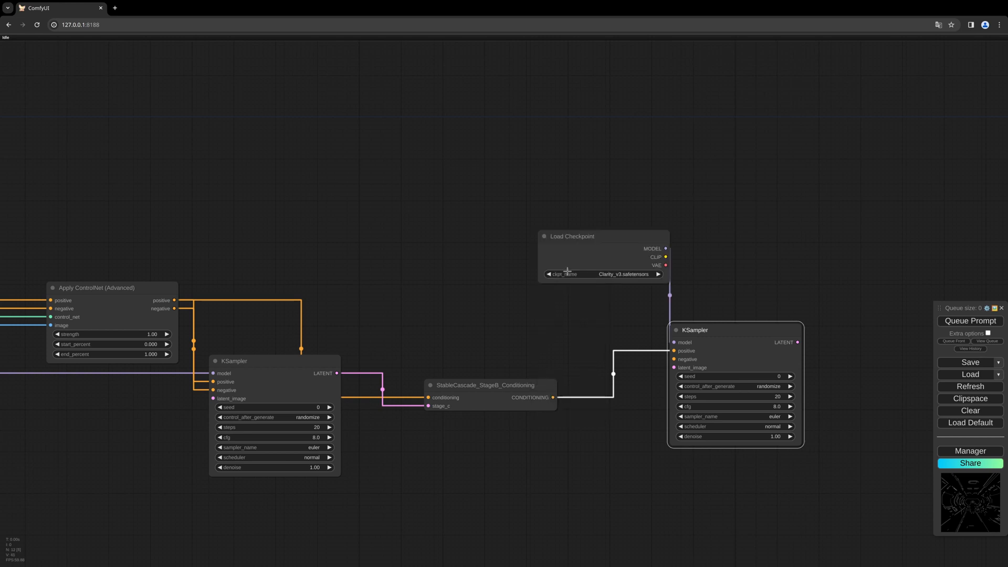
{"action": "left_click_drag", "start_coordinate": [571, 236], "coordinate": [477, 230]}
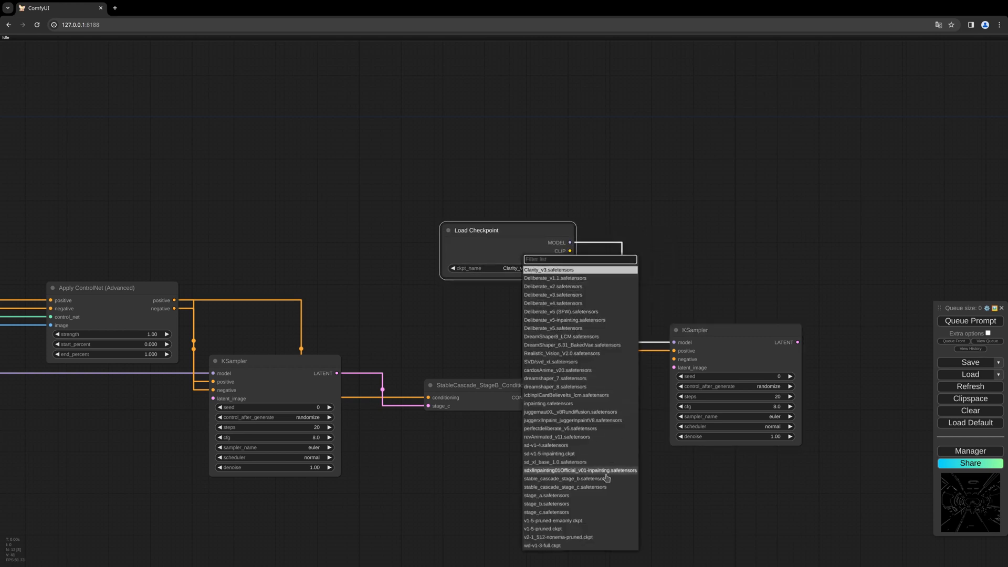
{"action": "left_click", "coordinate": [562, 481]}
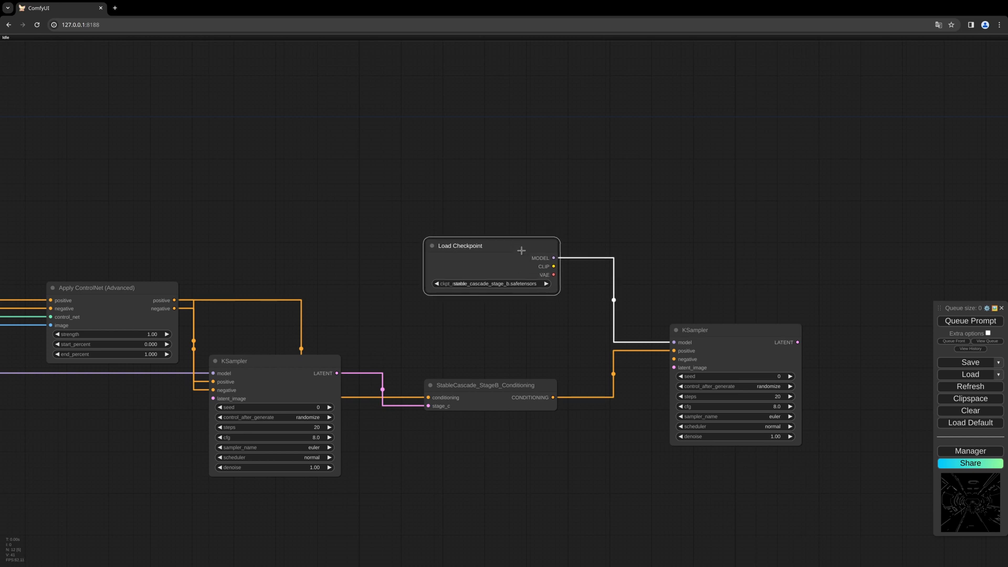
{"action": "mouse_move", "coordinate": [579, 319]}
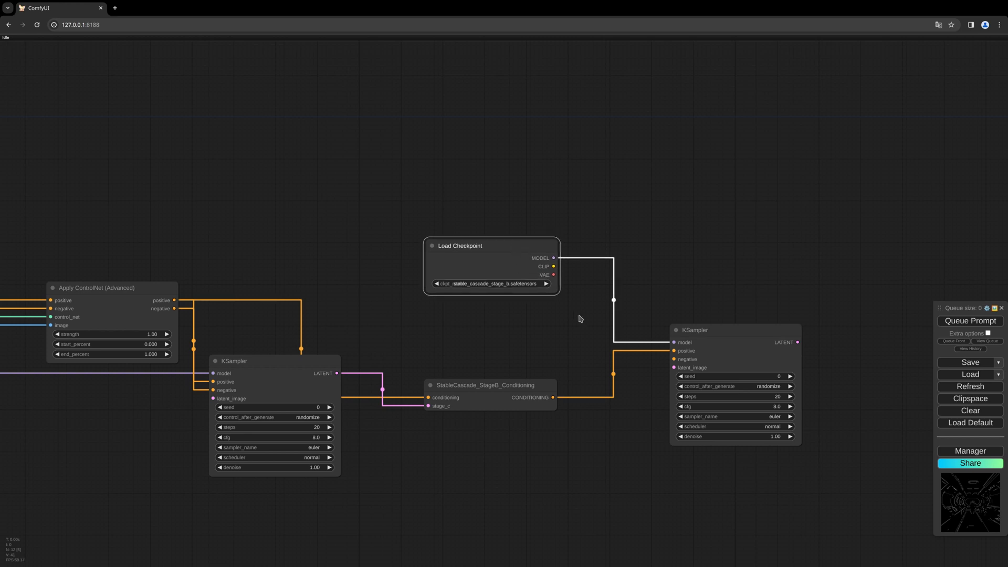
{"action": "mouse_move", "coordinate": [523, 244]}
{"action": "type", "text": "cascade"}
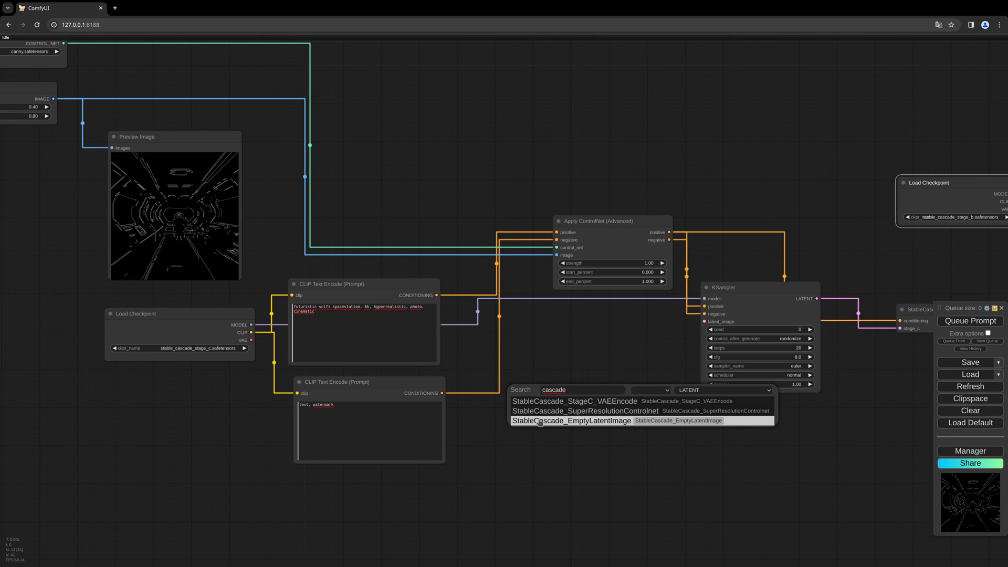
Add a 1024×1024 StableCascade_EmptyLatentImage node feeding both KSamplers' latent inputs.
{"action": "left_click", "coordinate": [570, 421]}
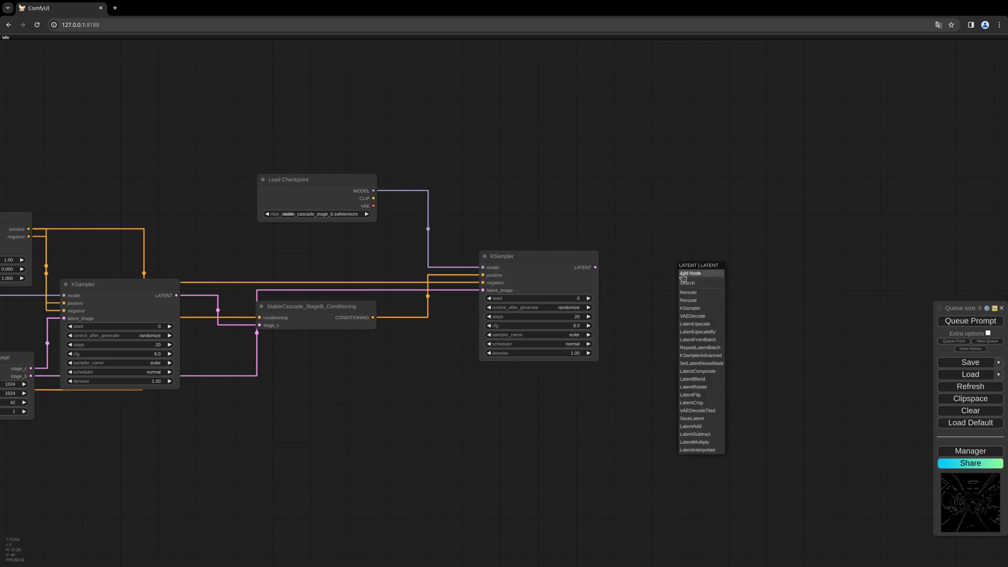
{"action": "mouse_move", "coordinate": [687, 283]}
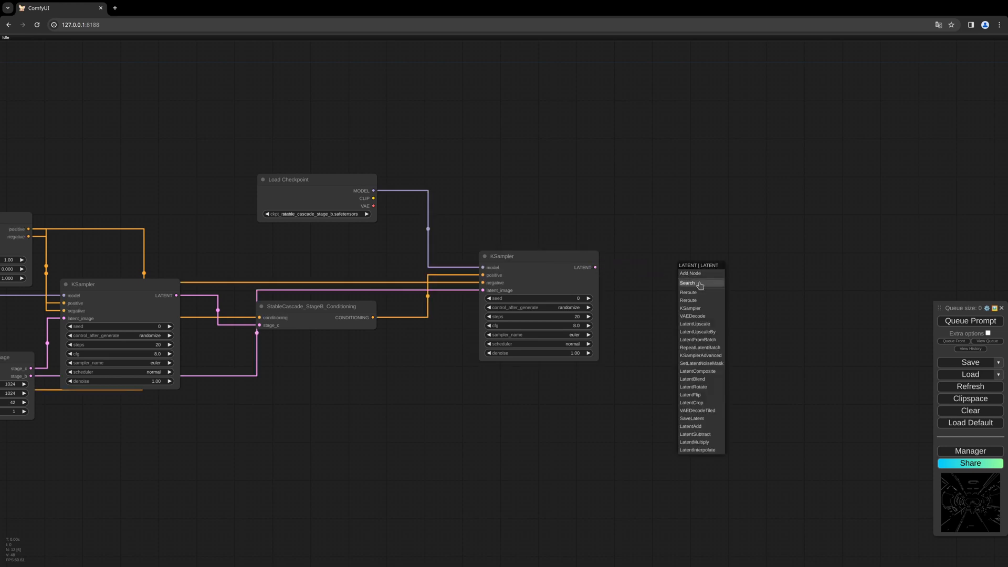
{"action": "mouse_move", "coordinate": [692, 308]}
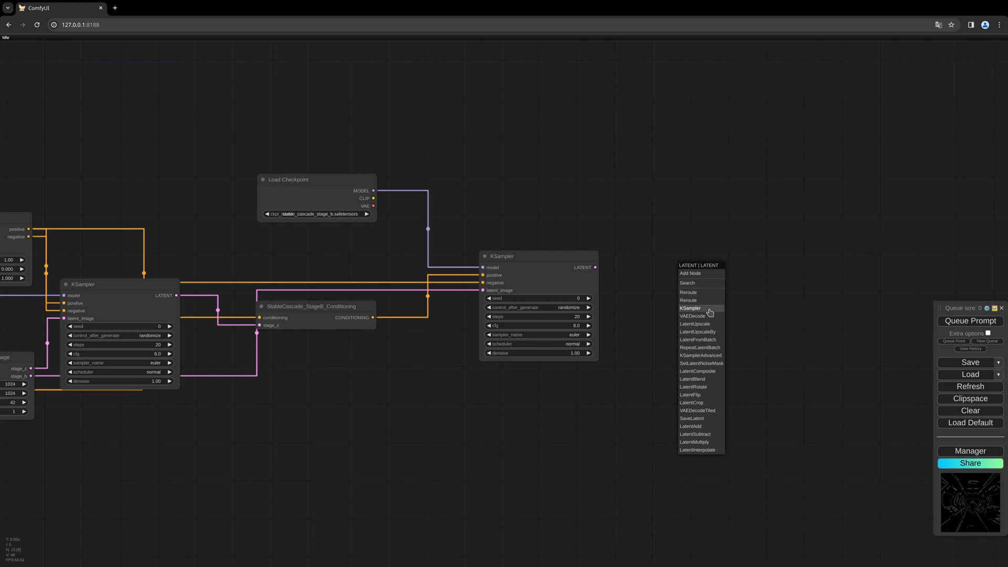
Add a VAE Decode on the second KSampler's latent, then an output node for the image.
{"action": "left_click", "coordinate": [692, 316]}
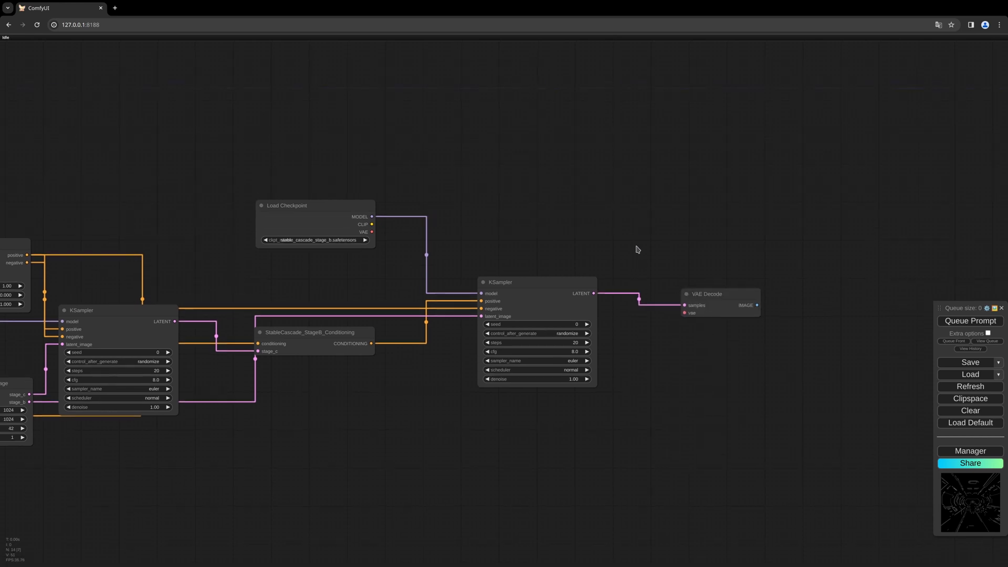
{"action": "mouse_move", "coordinate": [662, 260]}
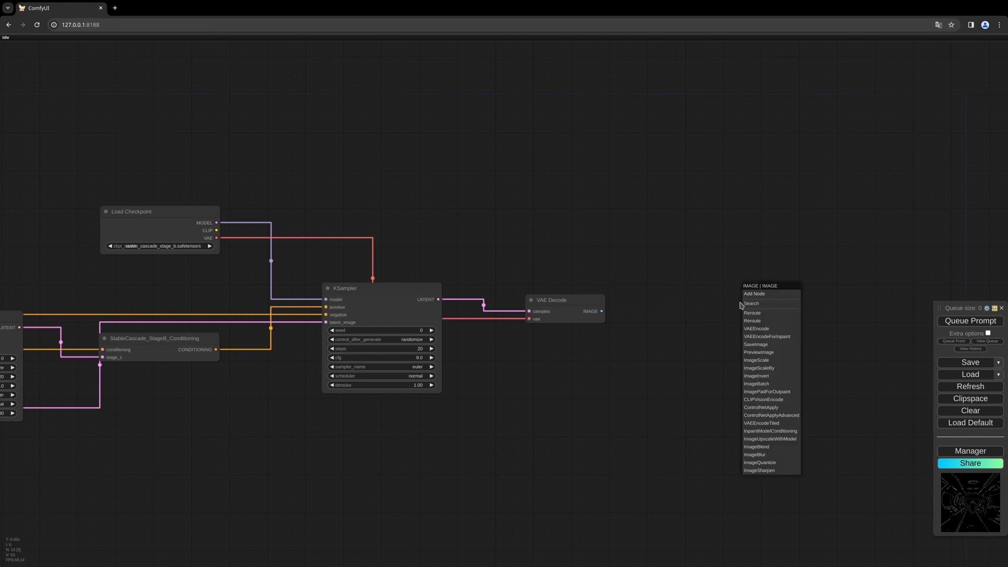
{"action": "left_click", "coordinate": [756, 344]}
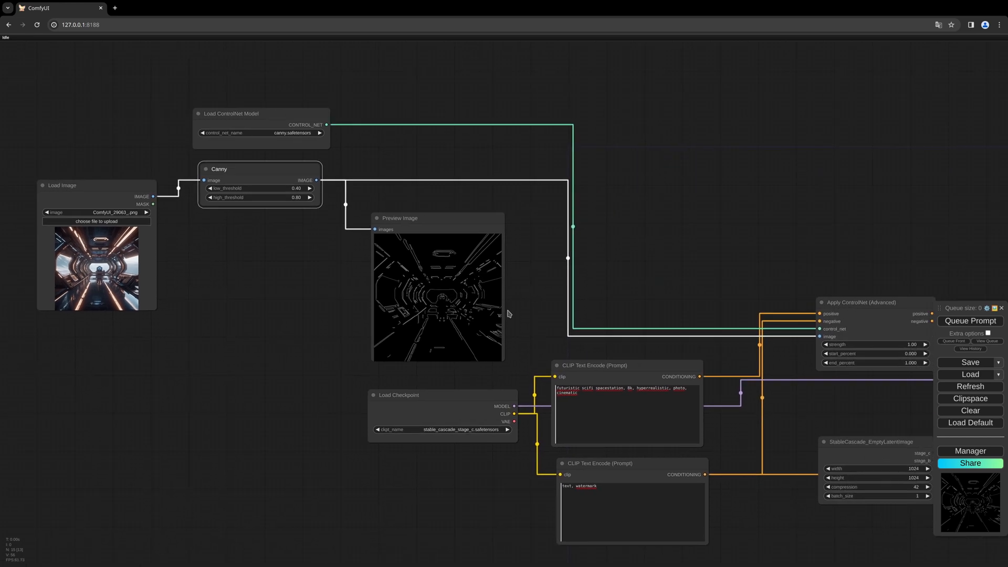
{"action": "mouse_move", "coordinate": [442, 272]}
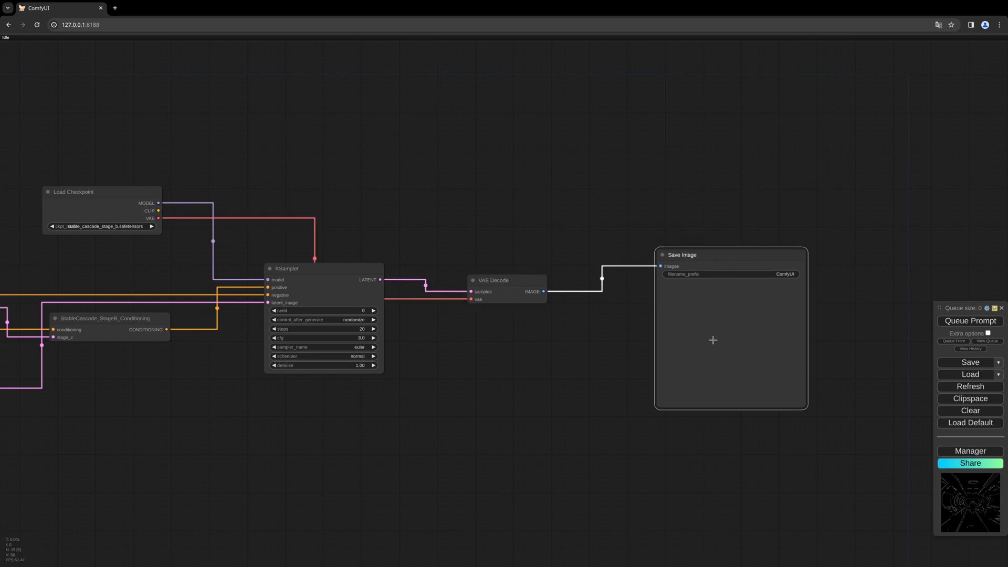
{"action": "mouse_move", "coordinate": [740, 339]}
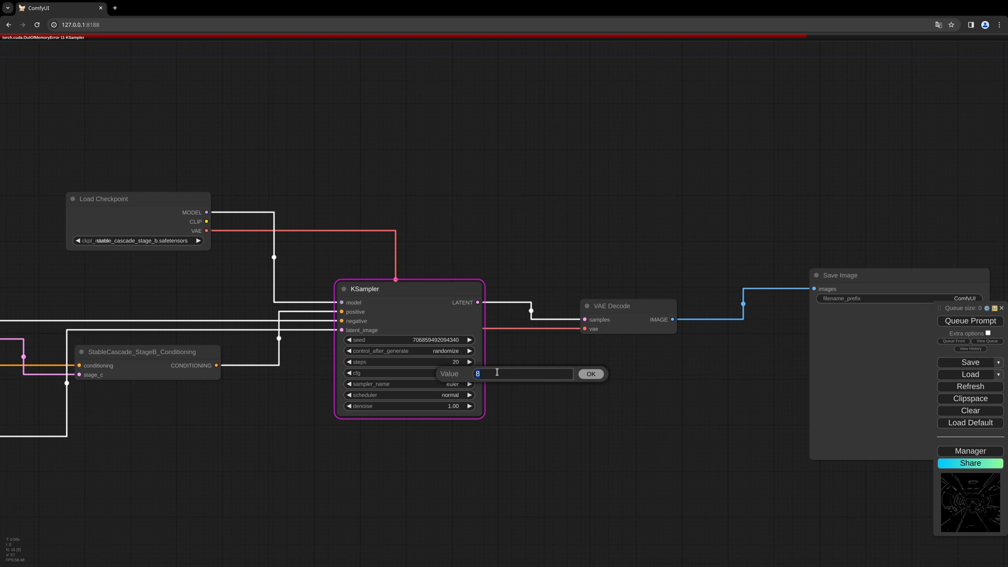
Lower the first KSampler's cfg value and re-run the workflow.
{"action": "left_click", "coordinate": [590, 373]}
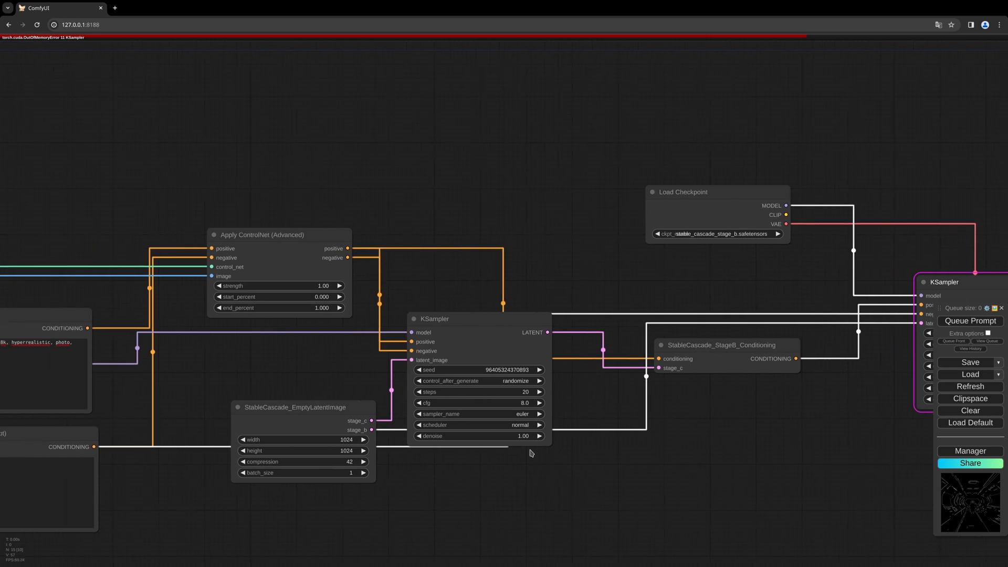
{"action": "double_click", "coordinate": [522, 403]}
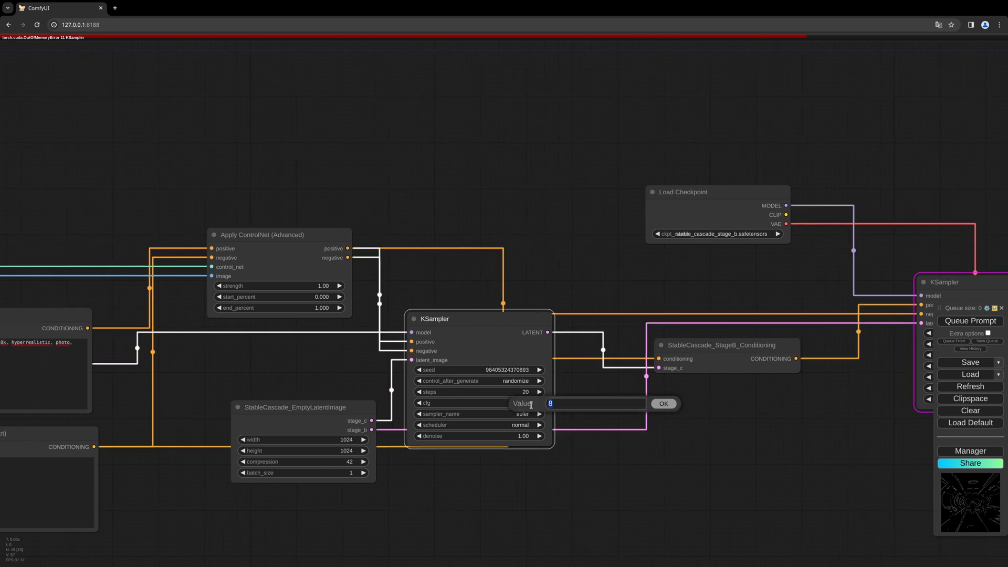
{"action": "left_click", "coordinate": [663, 404]}
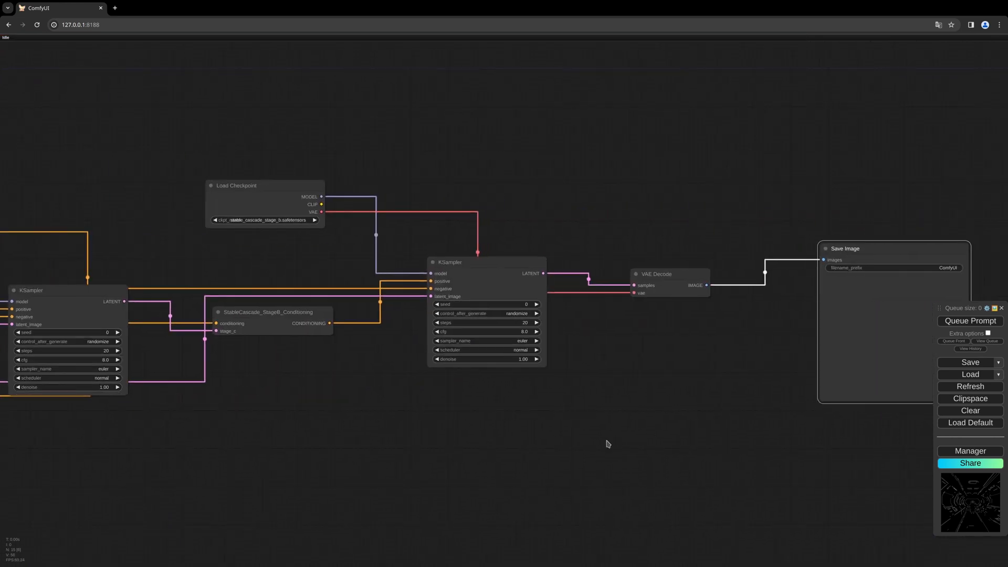
{"action": "left_click", "coordinate": [971, 321]}
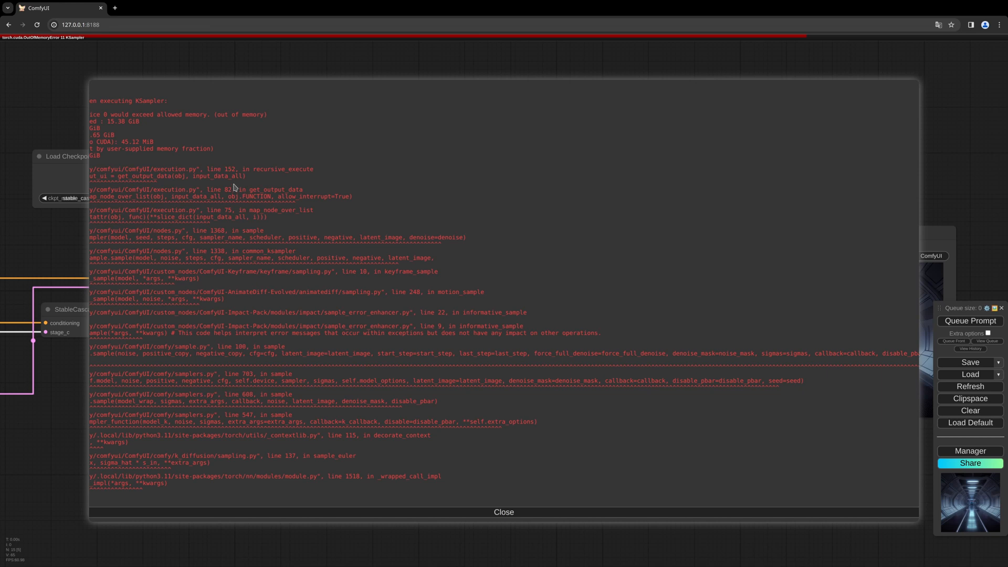
Close the CUDA out-of-memory traceback from the KSampler.
{"action": "left_click", "coordinate": [504, 512]}
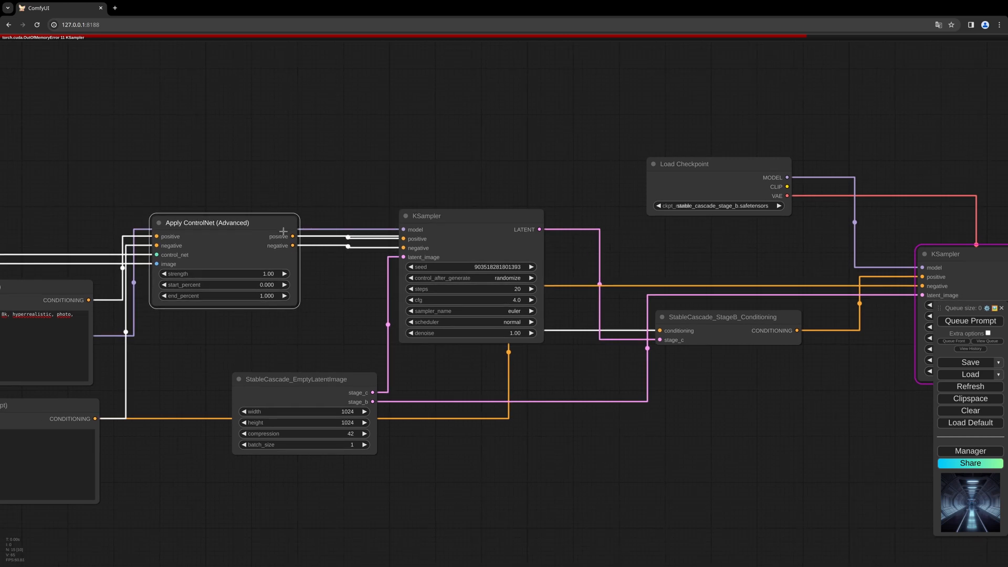
Nudge the Apply ControlNet (Advanced) node left, zoom out, and queue another run.
{"action": "left_click_drag", "start_coordinate": [208, 222], "coordinate": [216, 217]}
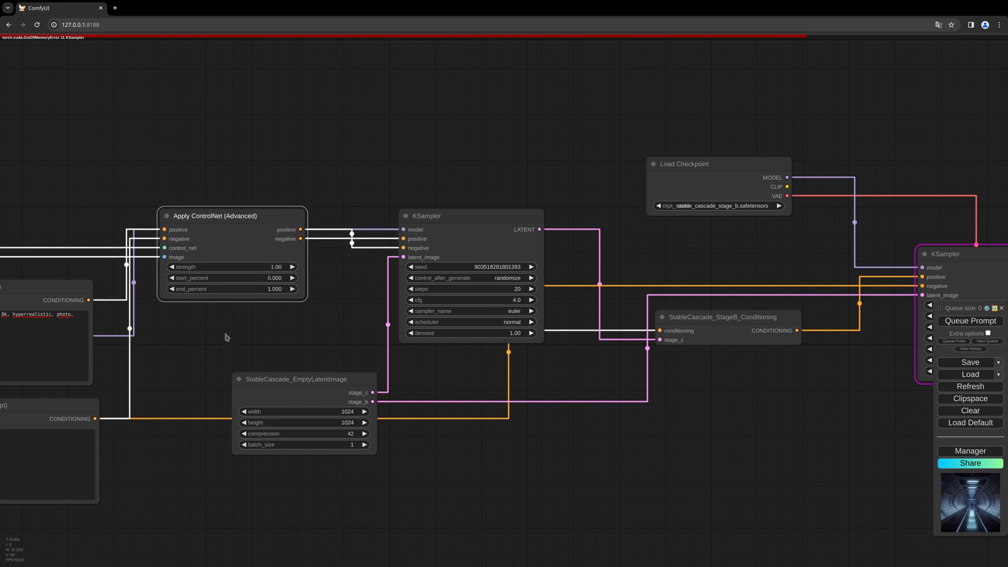
{"action": "mouse_move", "coordinate": [173, 337]}
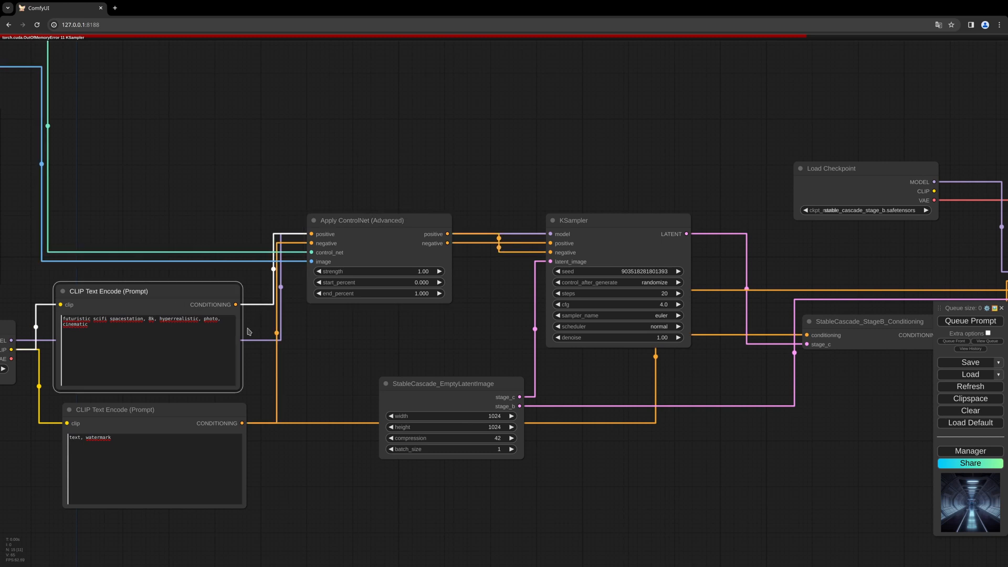
{"action": "mouse_move", "coordinate": [243, 314]}
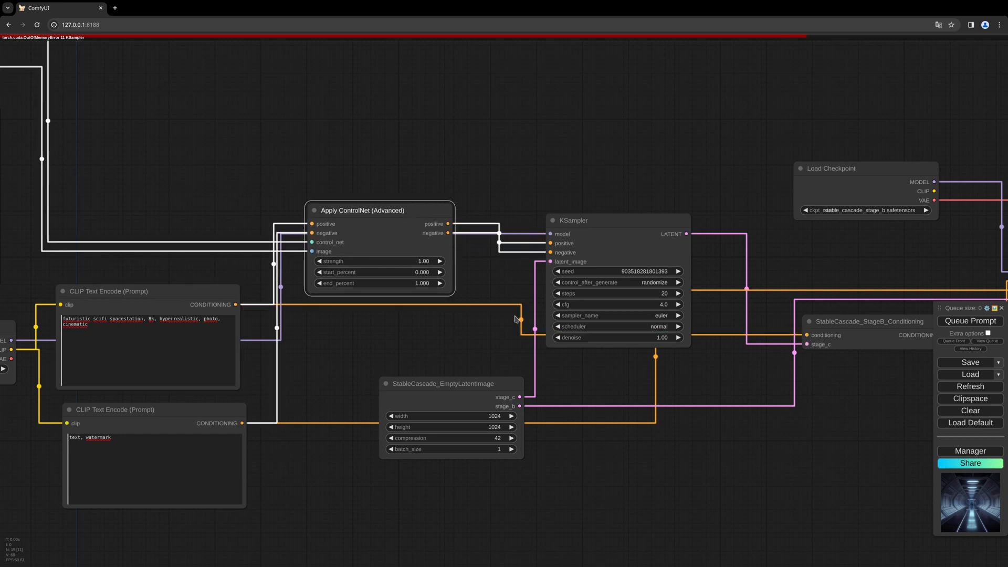
{"action": "scroll", "scroll_direction": "down", "scroll_amount": 3}
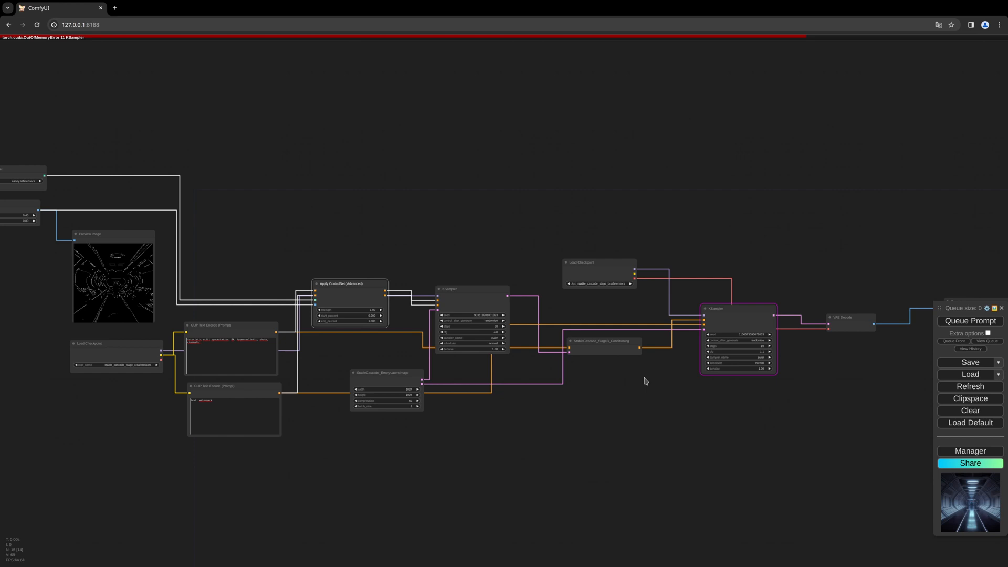
{"action": "left_click", "coordinate": [971, 321]}
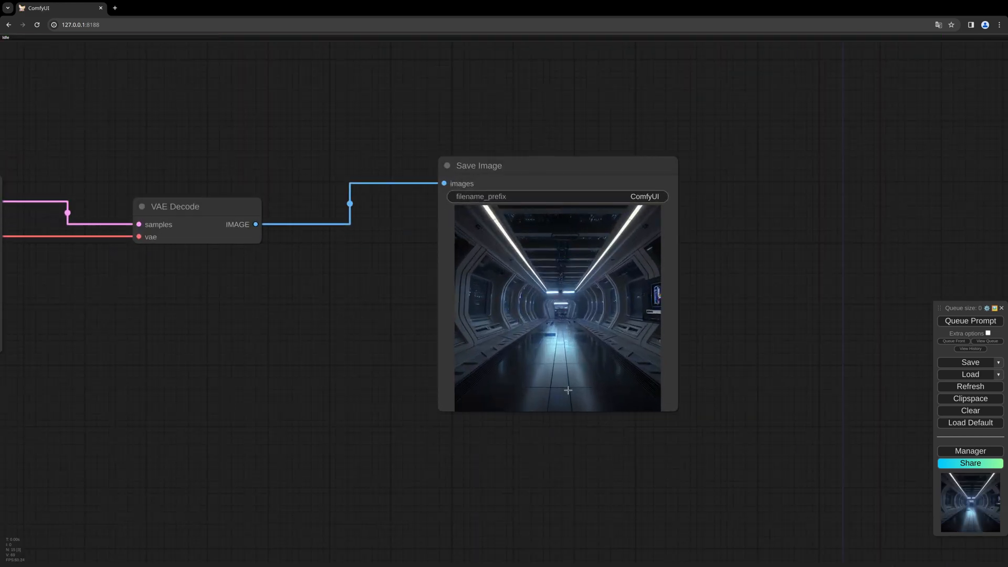
{"action": "mouse_move", "coordinate": [739, 374]}
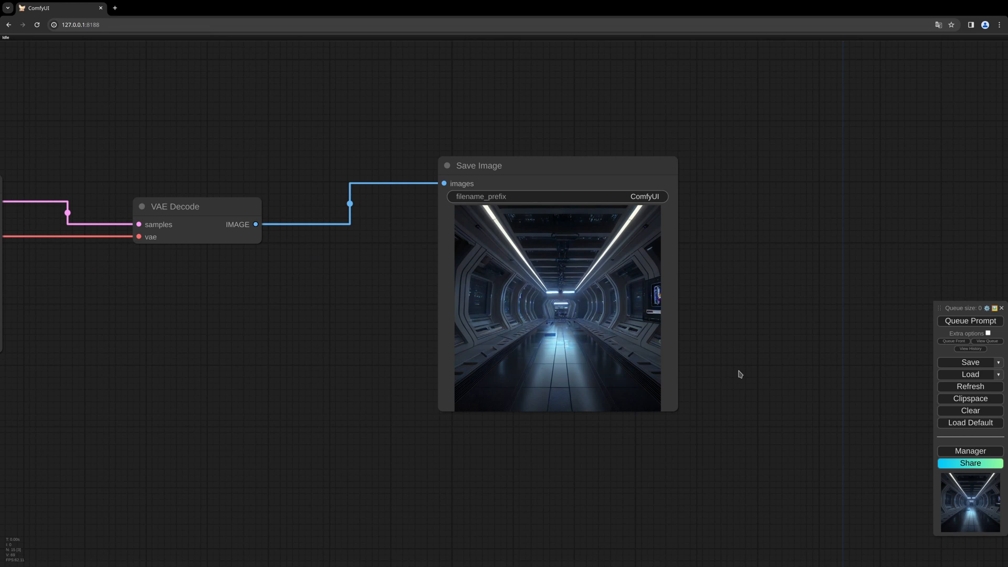
{"action": "mouse_move", "coordinate": [749, 365]}
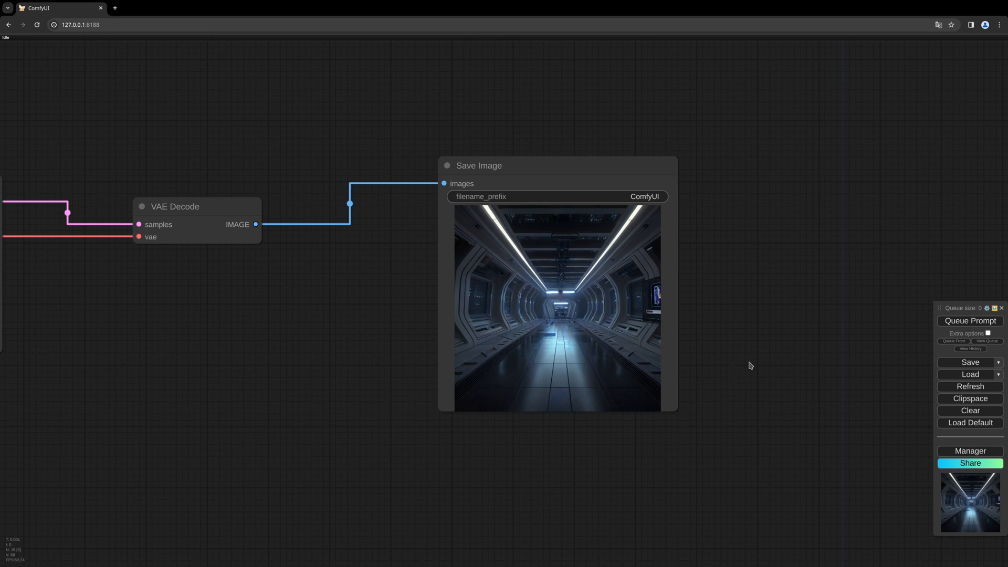
Queue the prompt again to generate the sci-fi corridor image.
{"action": "left_click", "coordinate": [970, 321]}
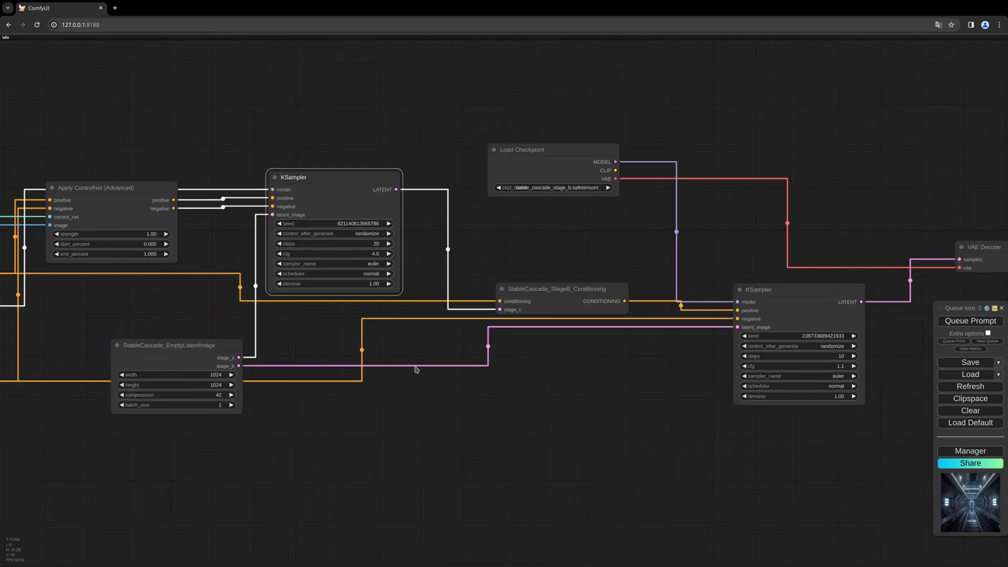
{"action": "mouse_move", "coordinate": [622, 394]}
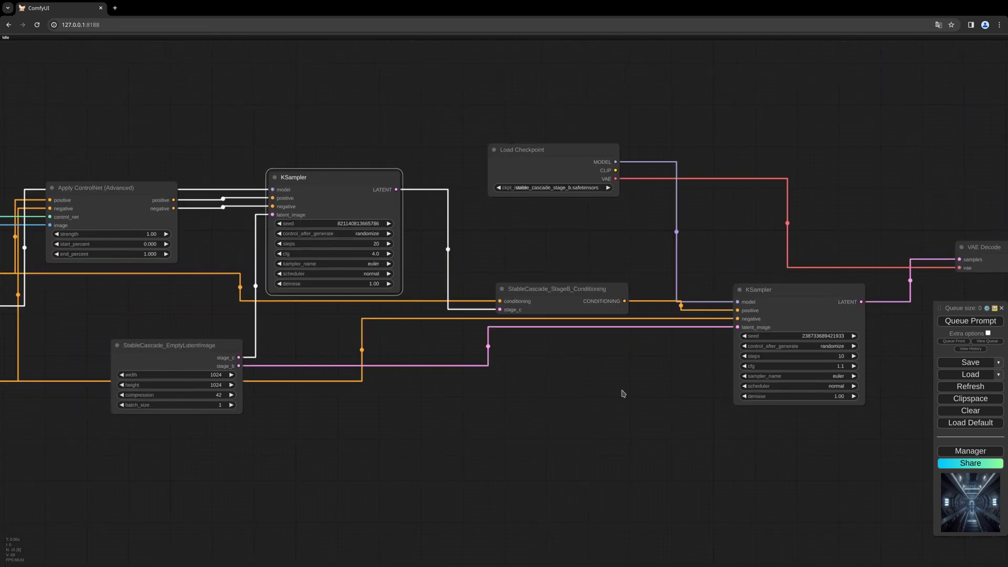